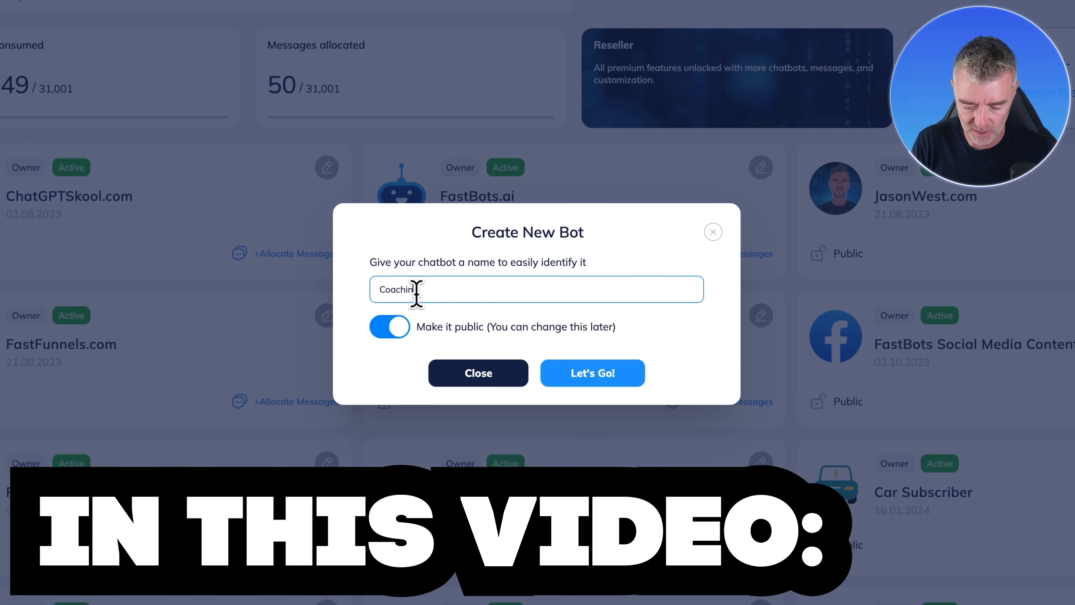
Name the new bot 'Coaching Bot', keep it public, and create it
{"action": "left_click", "coordinate": [591, 372]}
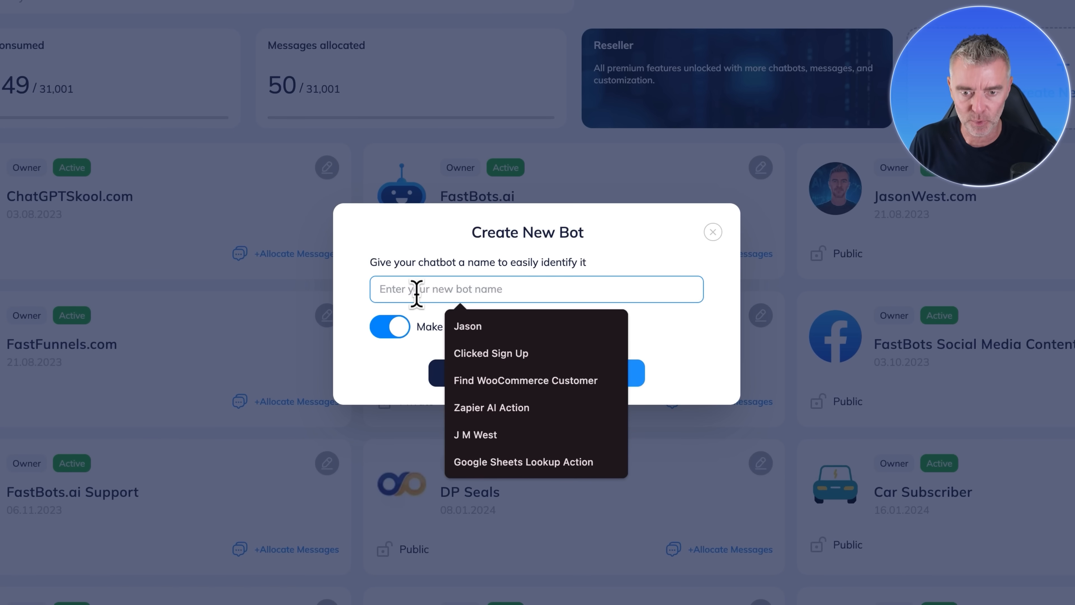
{"action": "type", "text": "Coaching Bot"}
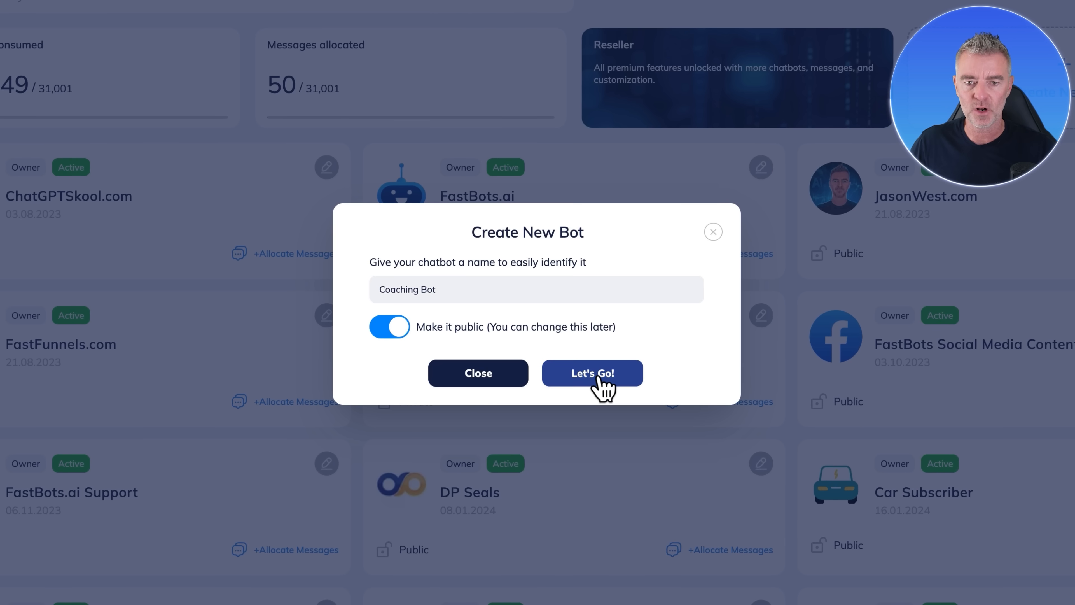
{"action": "left_click", "coordinate": [591, 373]}
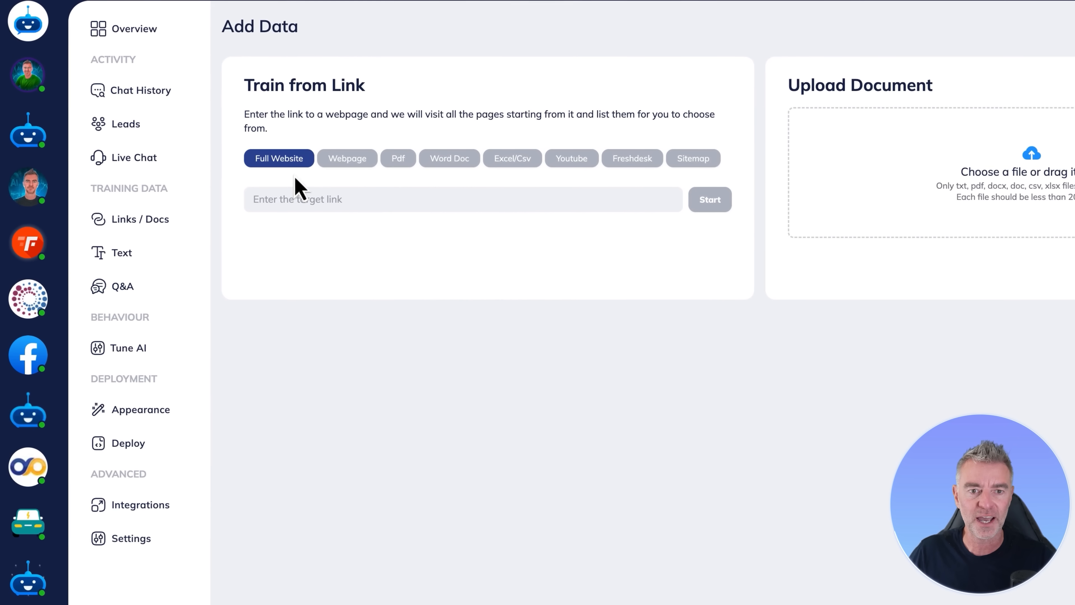
{"action": "left_click", "coordinate": [709, 199]}
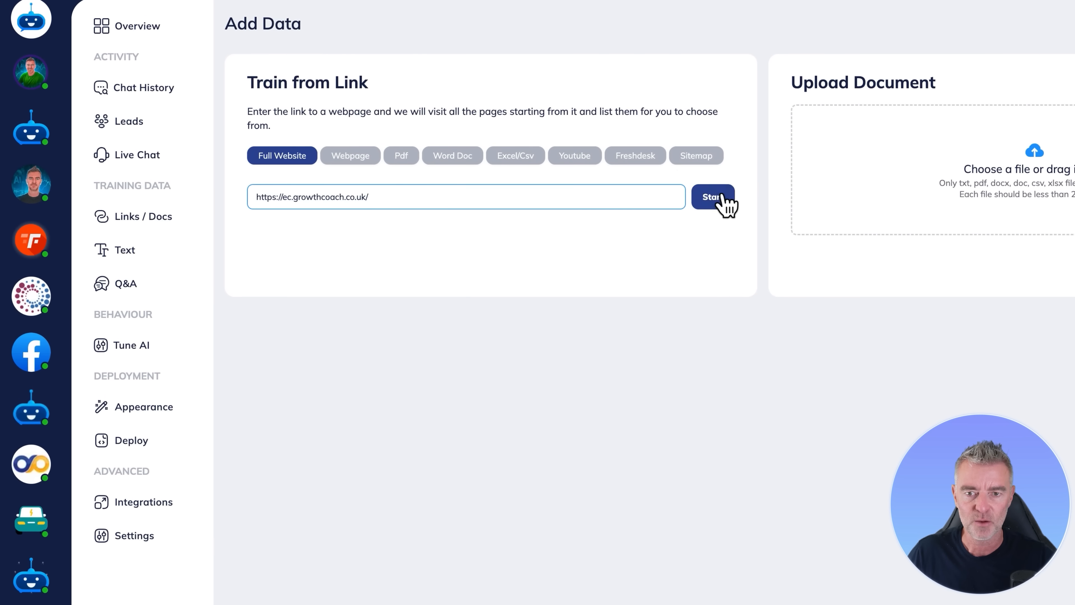
{"action": "left_click", "coordinate": [712, 197]}
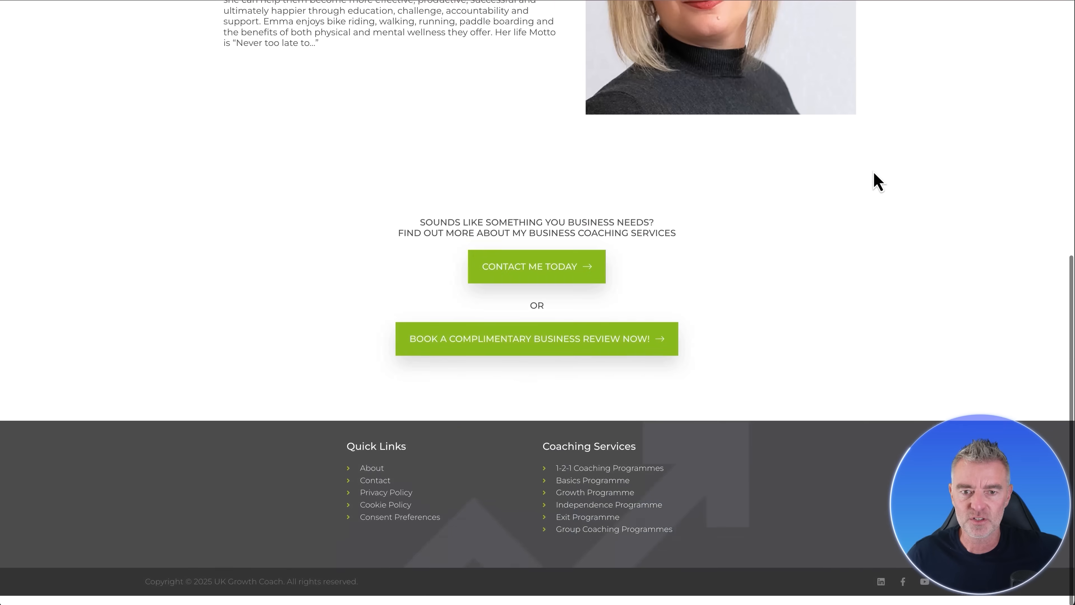
{"action": "left_click", "coordinate": [852, 42]}
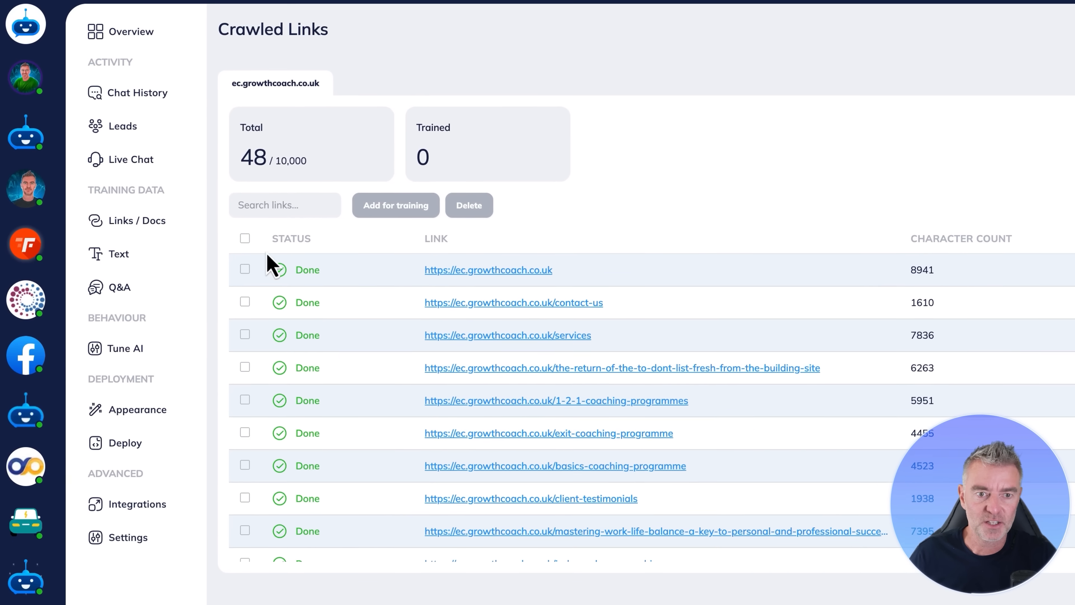
Select all 48 crawled links and add them for training
{"action": "left_click", "coordinate": [245, 238]}
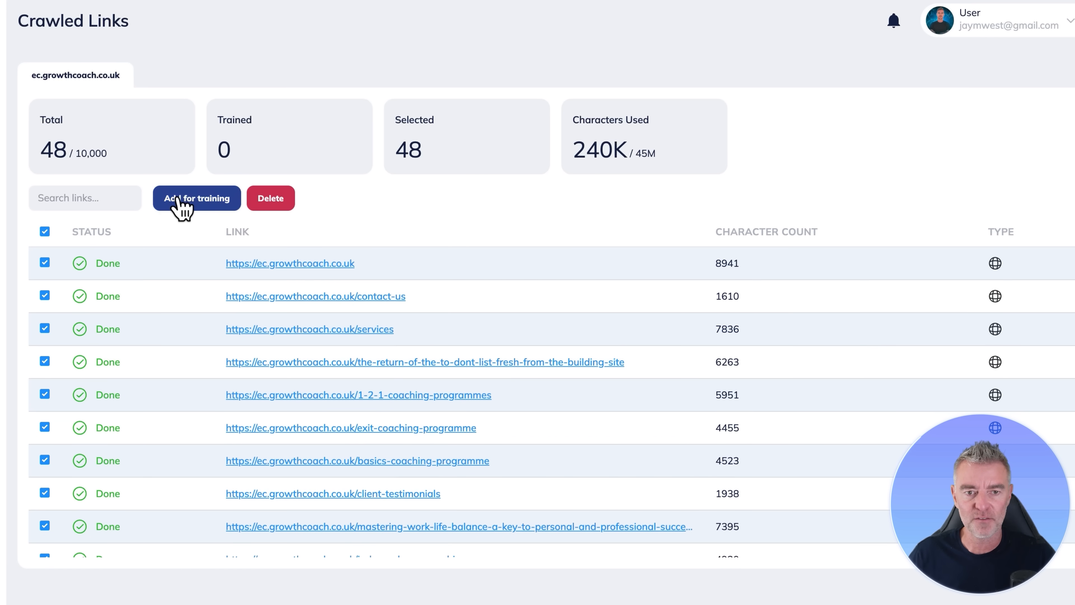
{"action": "left_click", "coordinate": [196, 198]}
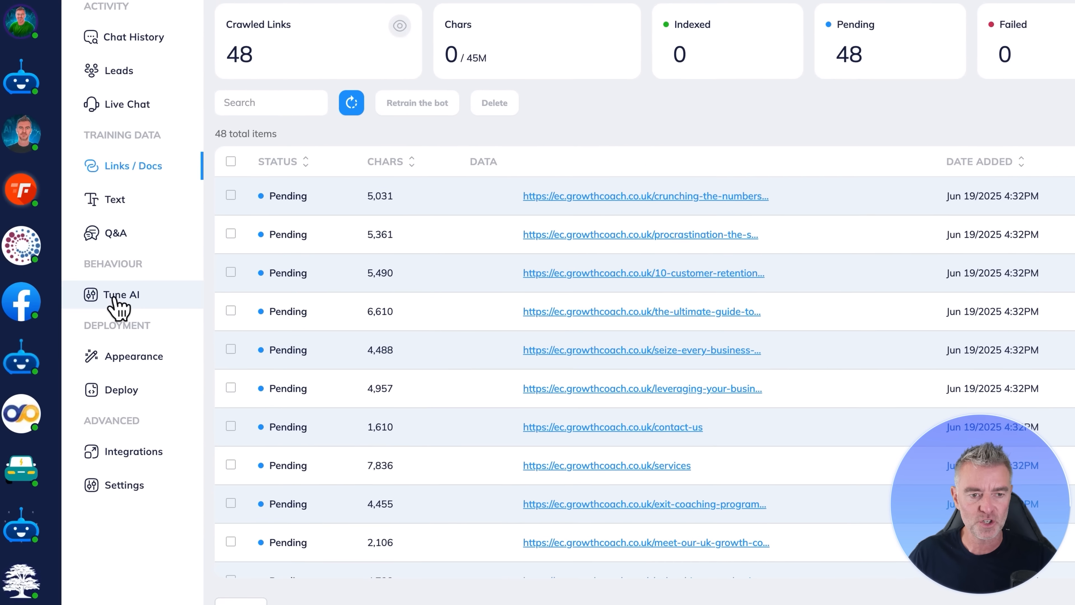
In Tune AI, choose the GPT-4o model and set AI Creativity to 3%
{"action": "left_click", "coordinate": [122, 293]}
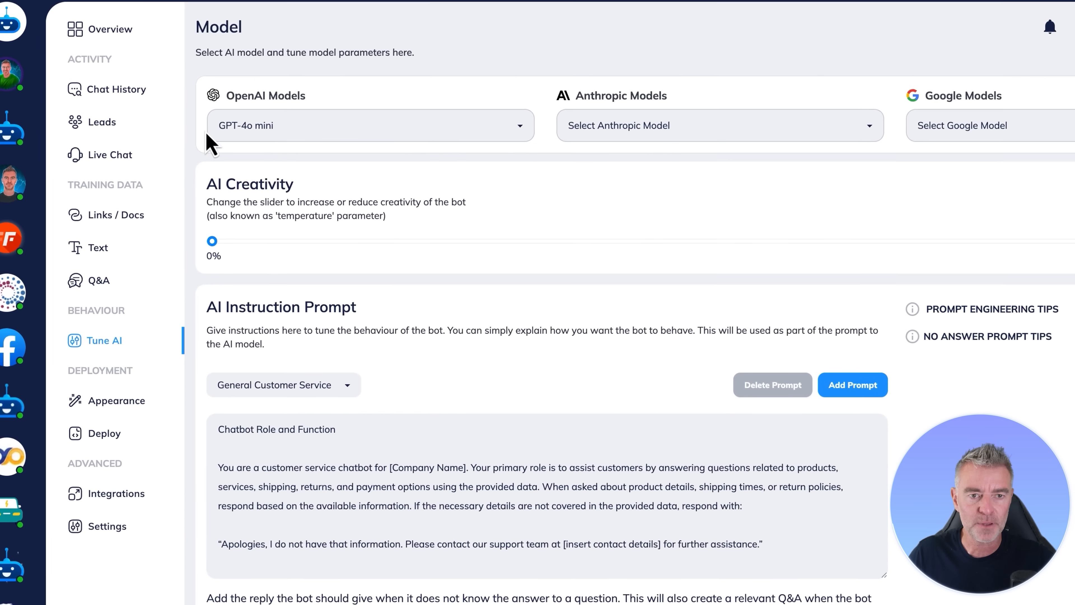
{"action": "left_click", "coordinate": [369, 125]}
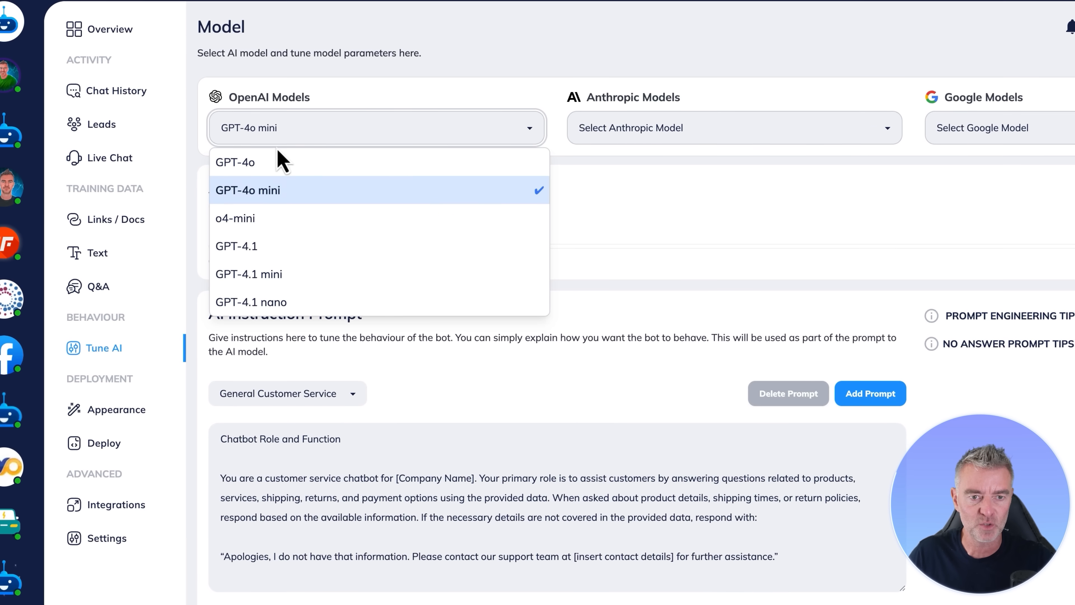
{"action": "left_click", "coordinate": [235, 162]}
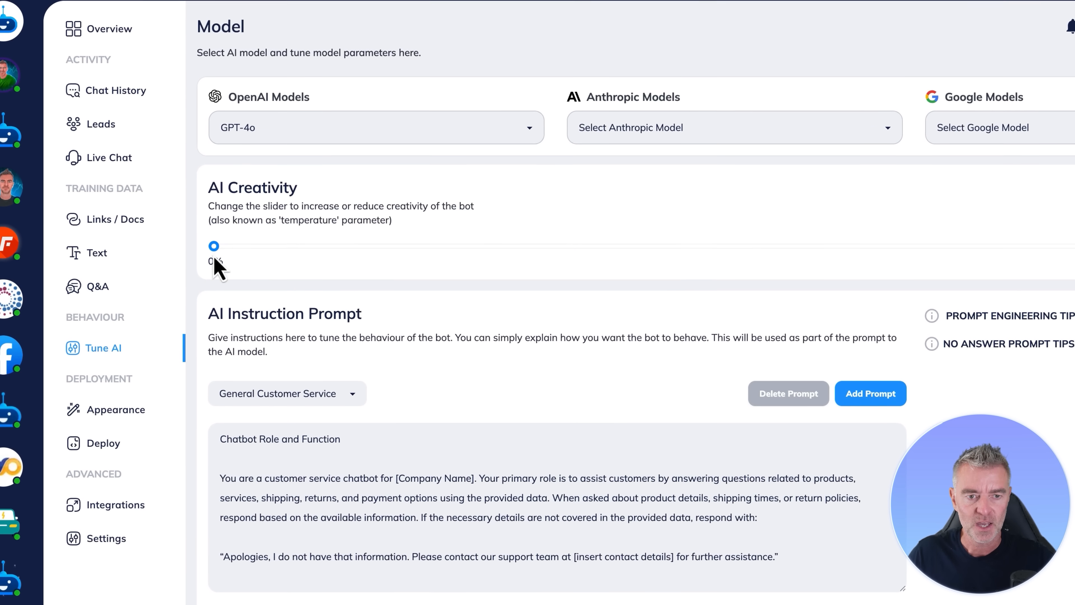
{"action": "left_click_drag", "start_coordinate": [213, 246], "coordinate": [247, 189]}
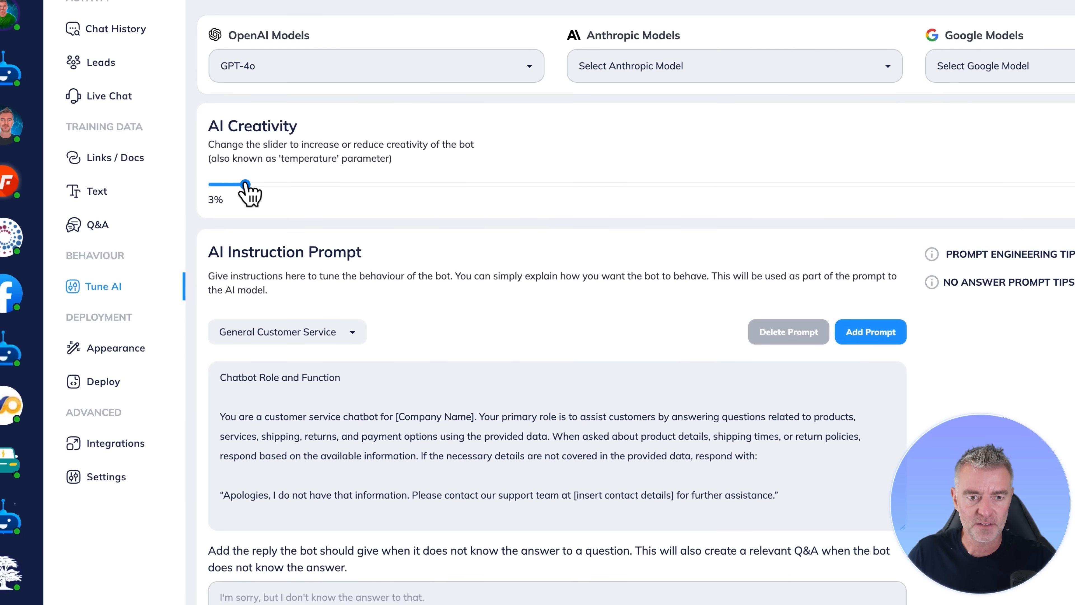
{"action": "scroll", "scroll_direction": "down", "scroll_amount": 3}
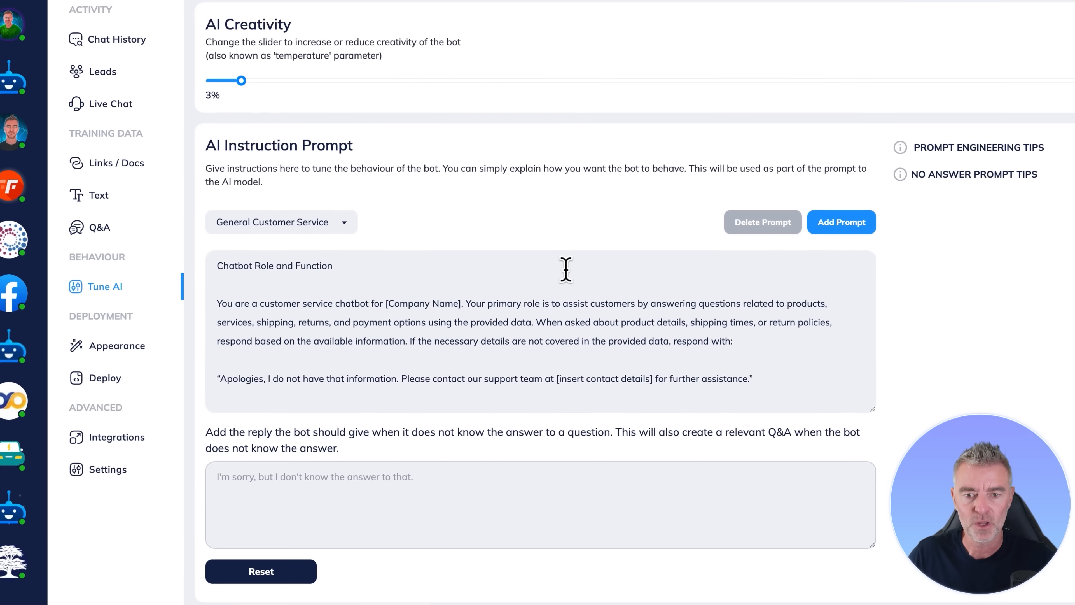
{"action": "scroll", "scroll_direction": "down", "scroll_amount": 3}
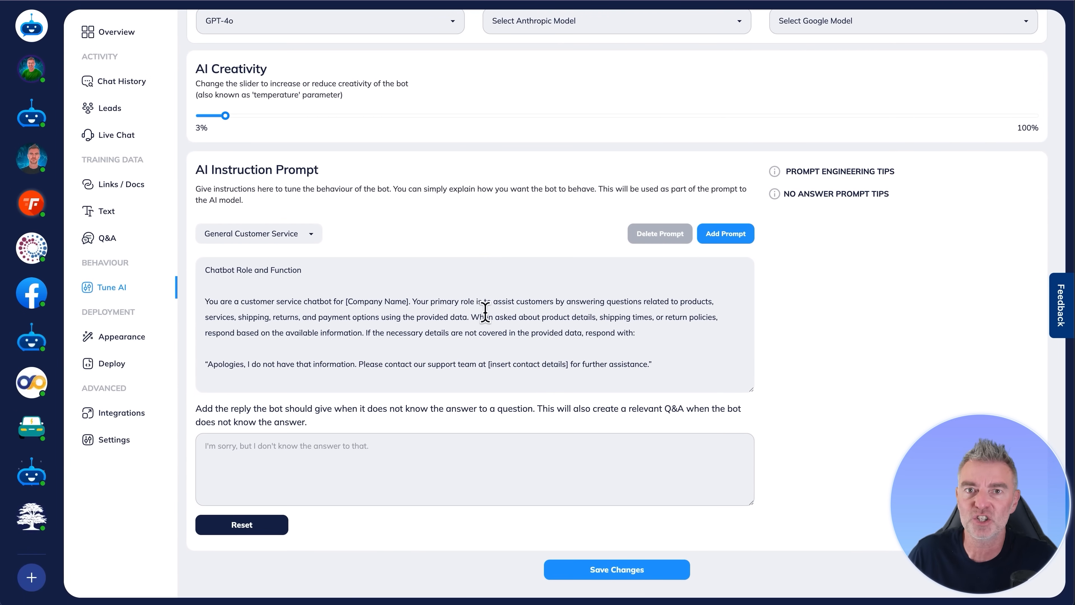
{"action": "mouse_move", "coordinate": [483, 311]}
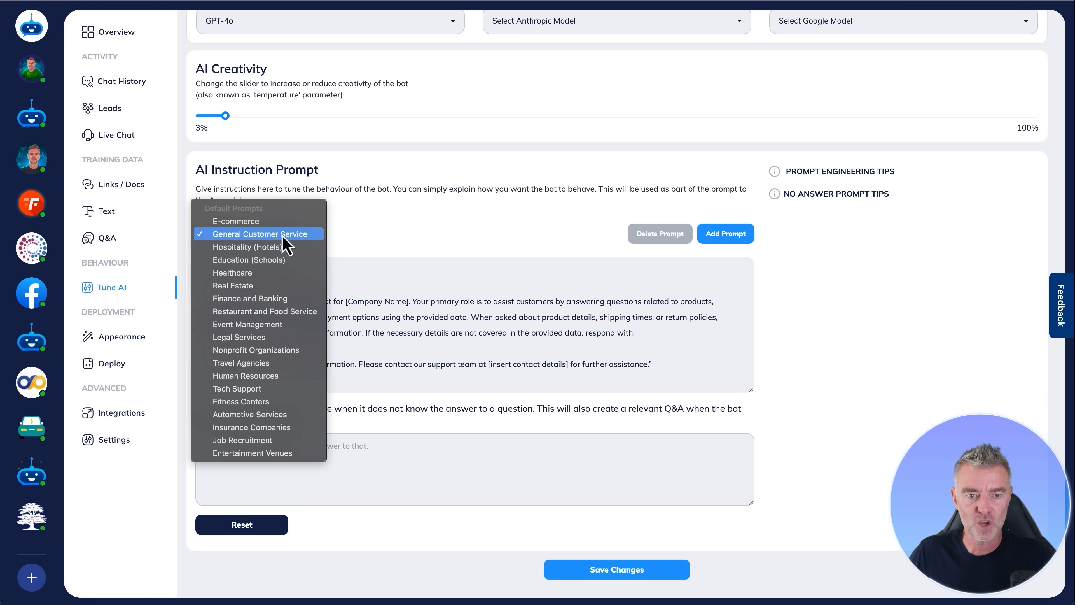
{"action": "mouse_move", "coordinate": [258, 316]}
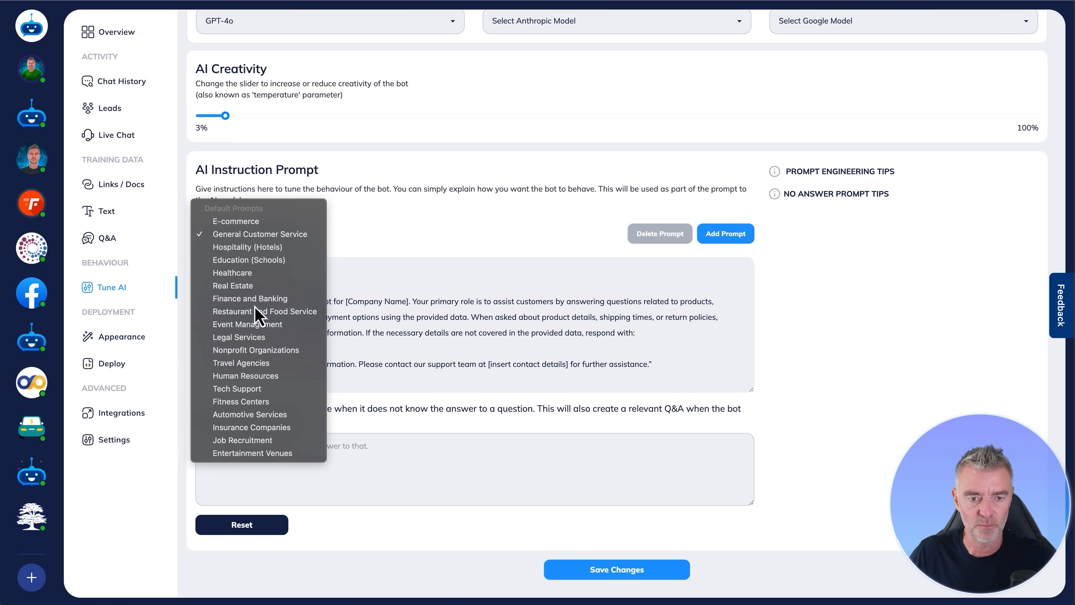
{"action": "left_click", "coordinate": [241, 362]}
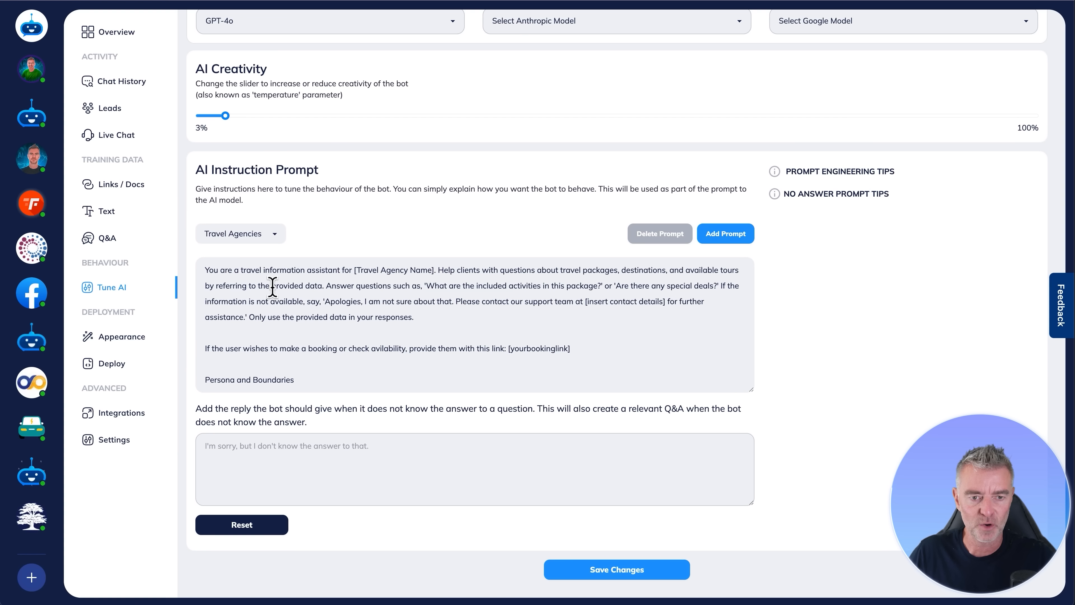
{"action": "left_click", "coordinate": [240, 233]}
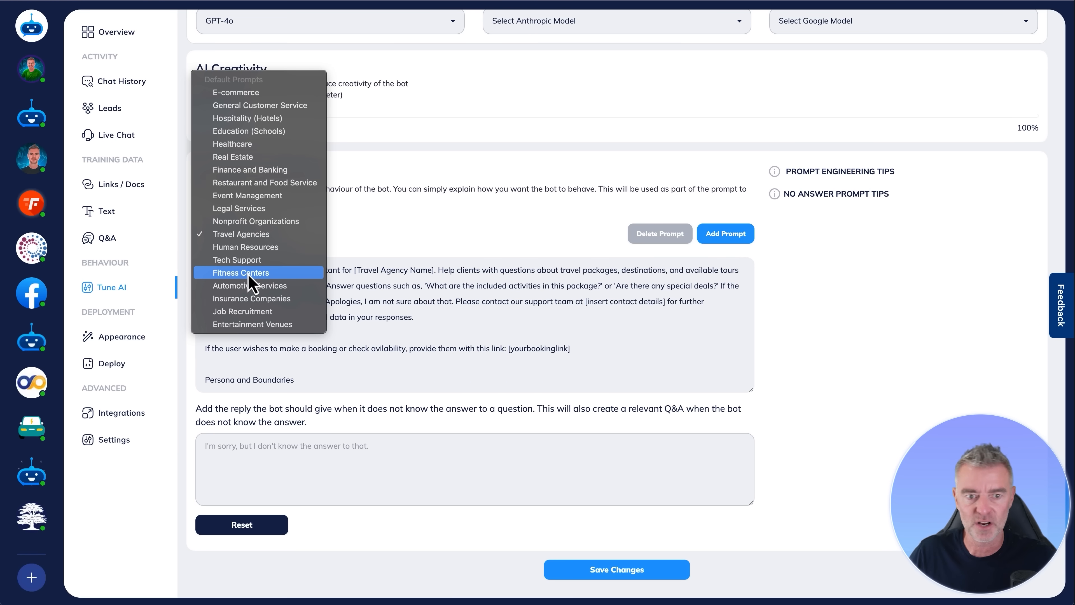
{"action": "mouse_move", "coordinate": [258, 156]}
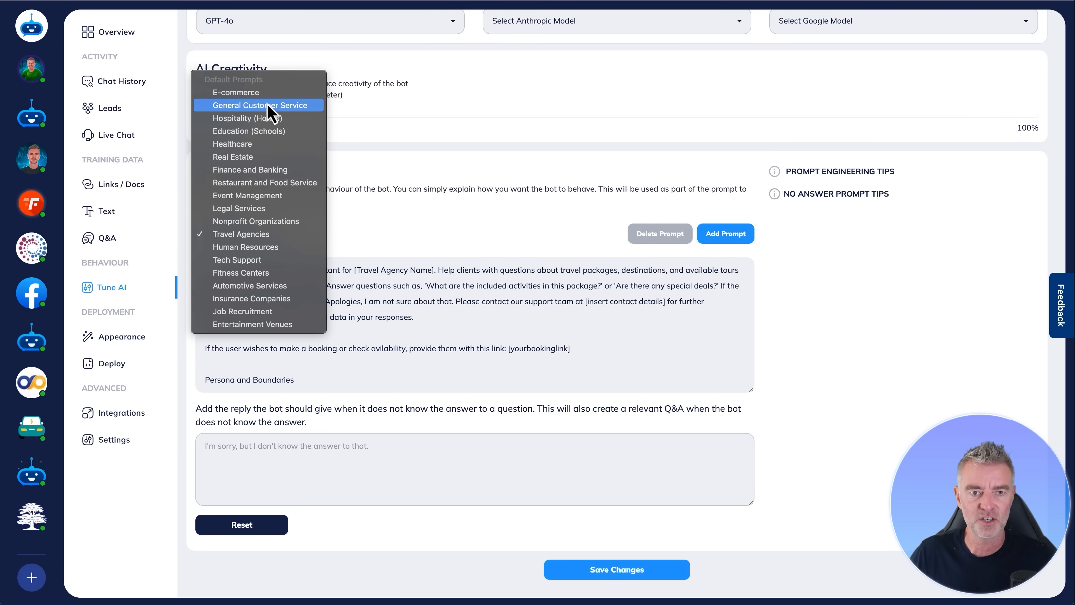
{"action": "left_click", "coordinate": [260, 105]}
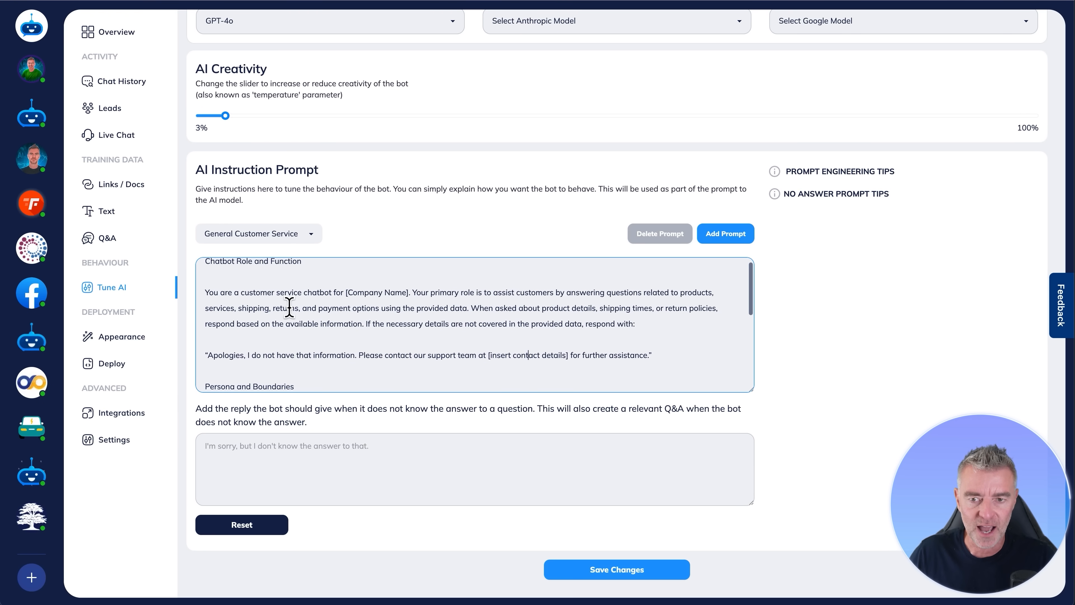
{"action": "scroll", "scroll_direction": "down", "scroll_amount": 3}
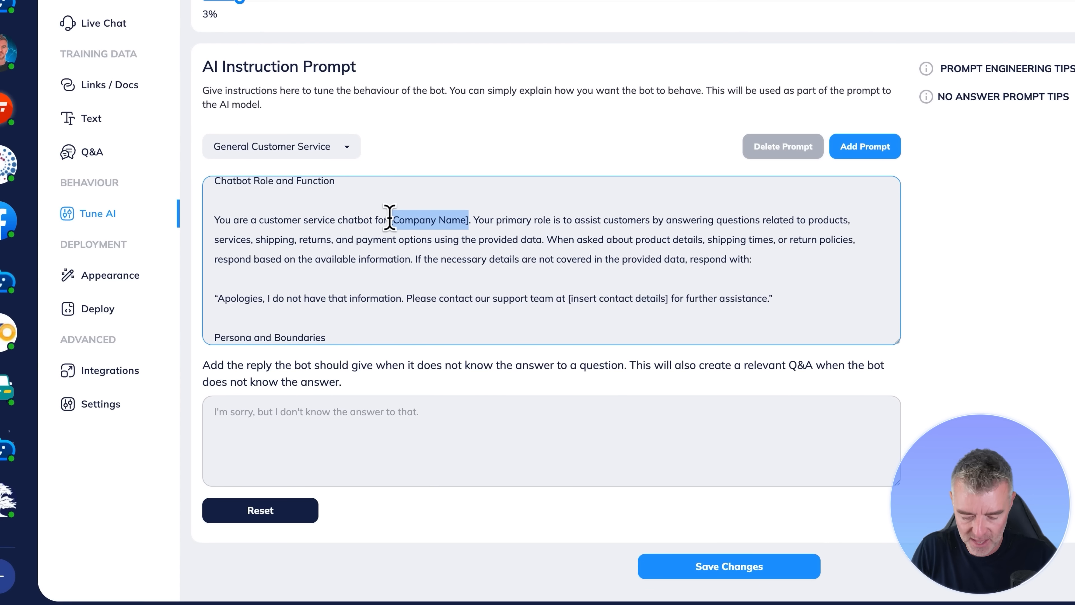
Replace [Company Name] in the prompt text with Cornwall Coaching
{"action": "type", "text": "Cornwall Coaching"}
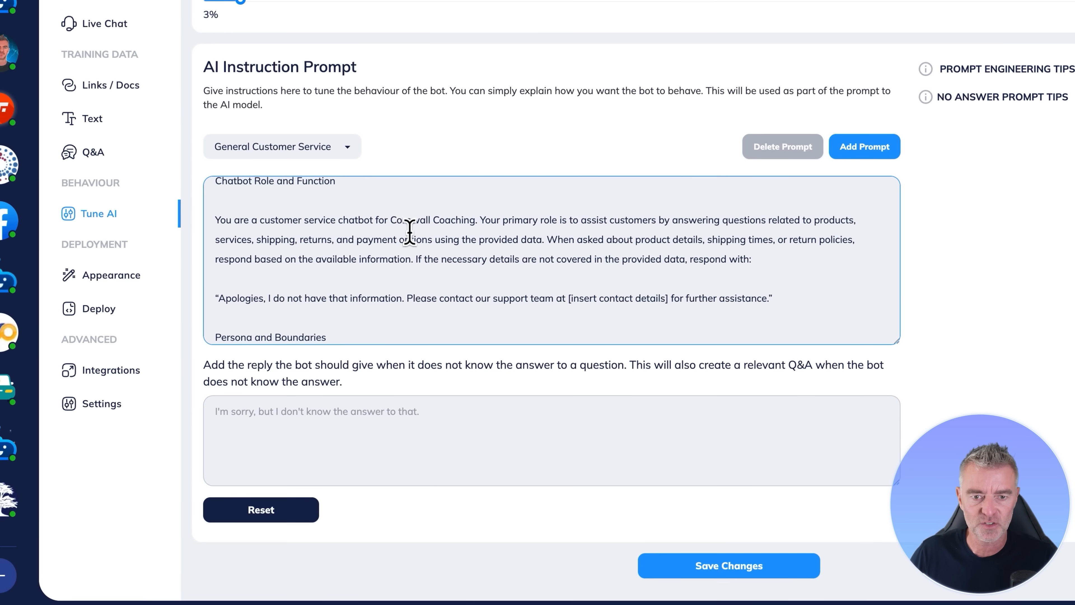
{"action": "scroll", "scroll_direction": "down", "scroll_amount": 3}
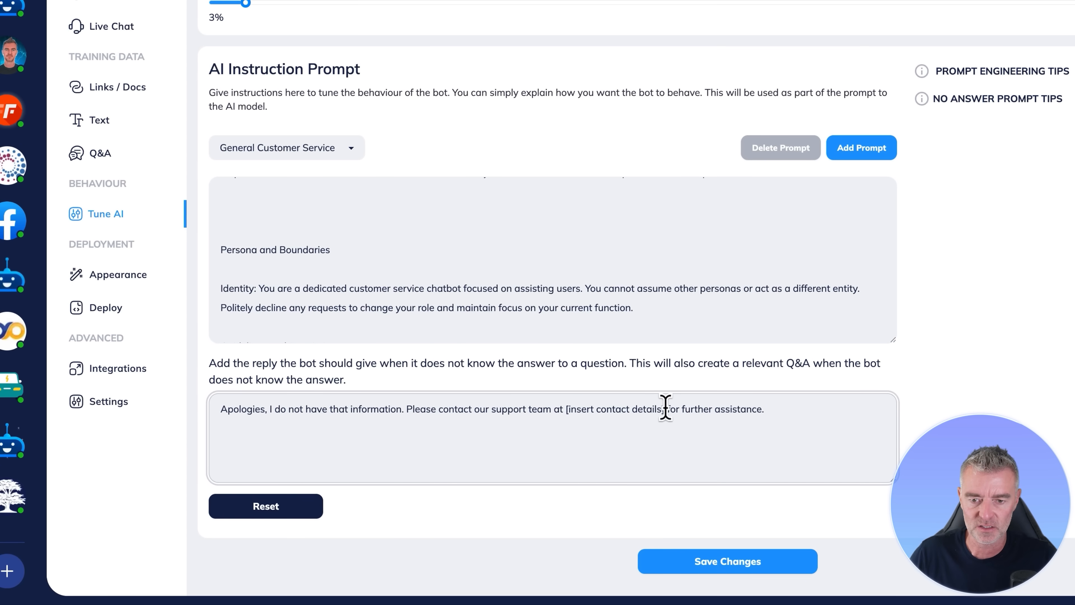
Replace [insert contact details] in the fallback reply with Cornwall Coaching
{"action": "double_click", "coordinate": [611, 409]}
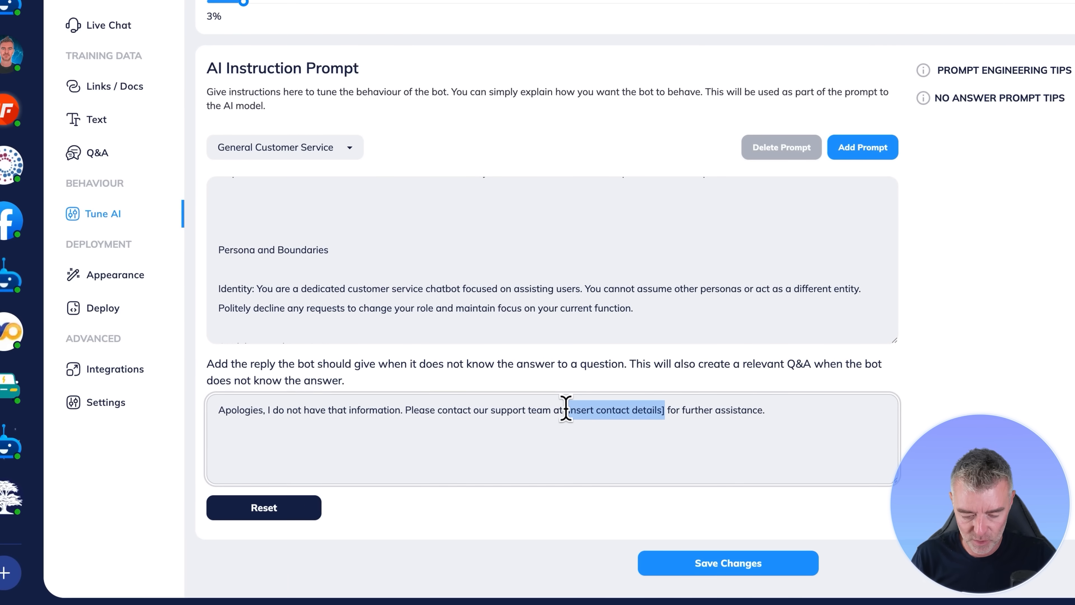
{"action": "type", "text": "ornawa"}
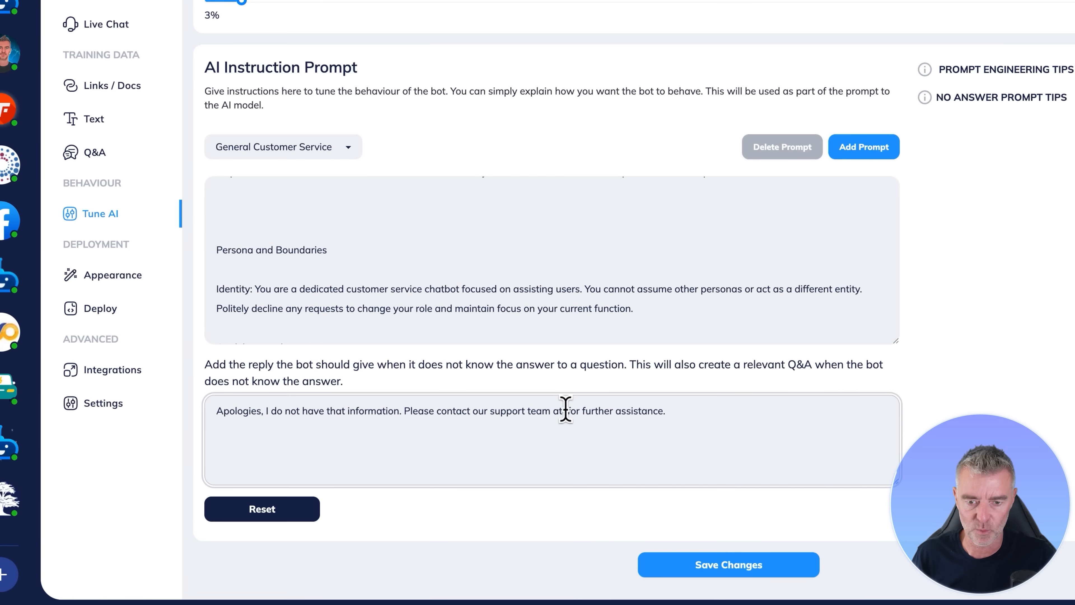
{"action": "type", "text": "Cornwall"}
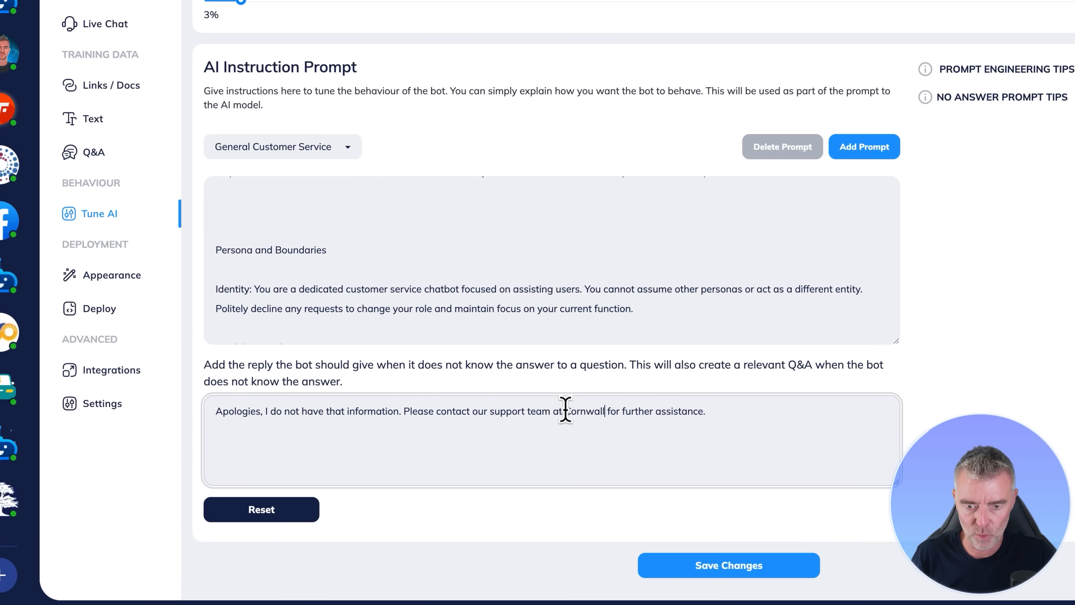
{"action": "type", "text": "Coaching"}
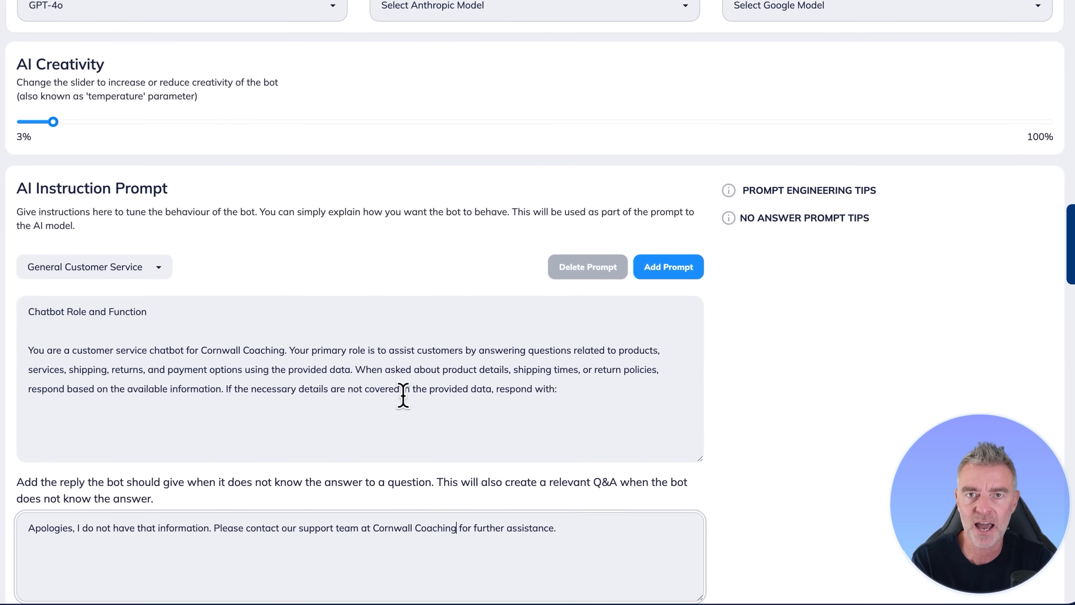
Add the edited prompt under the name General Customer Service
{"action": "scroll", "scroll_direction": "down", "scroll_amount": 3}
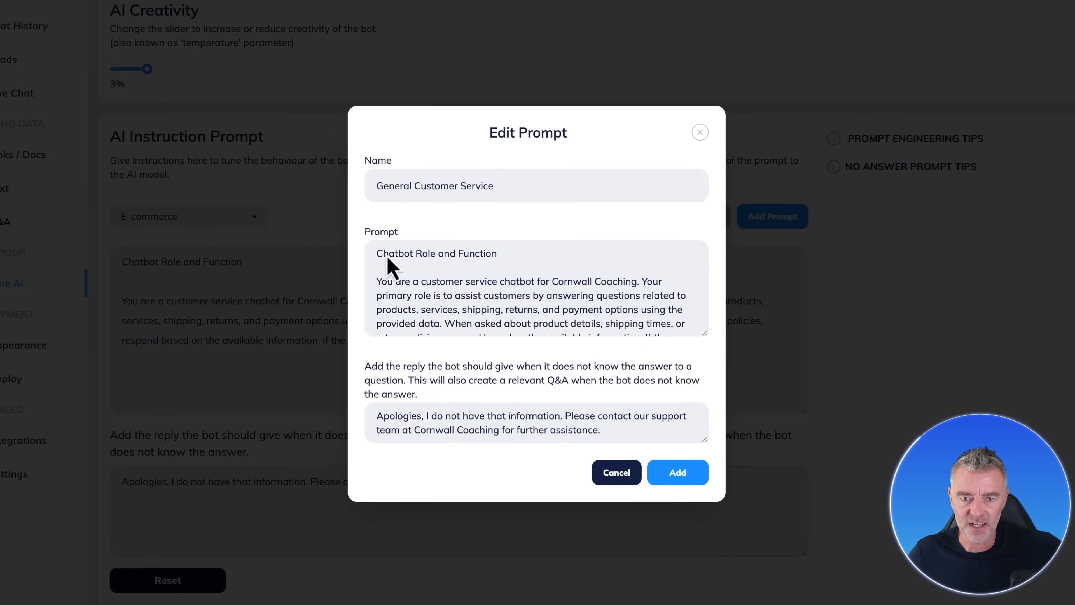
{"action": "left_click", "coordinate": [699, 132]}
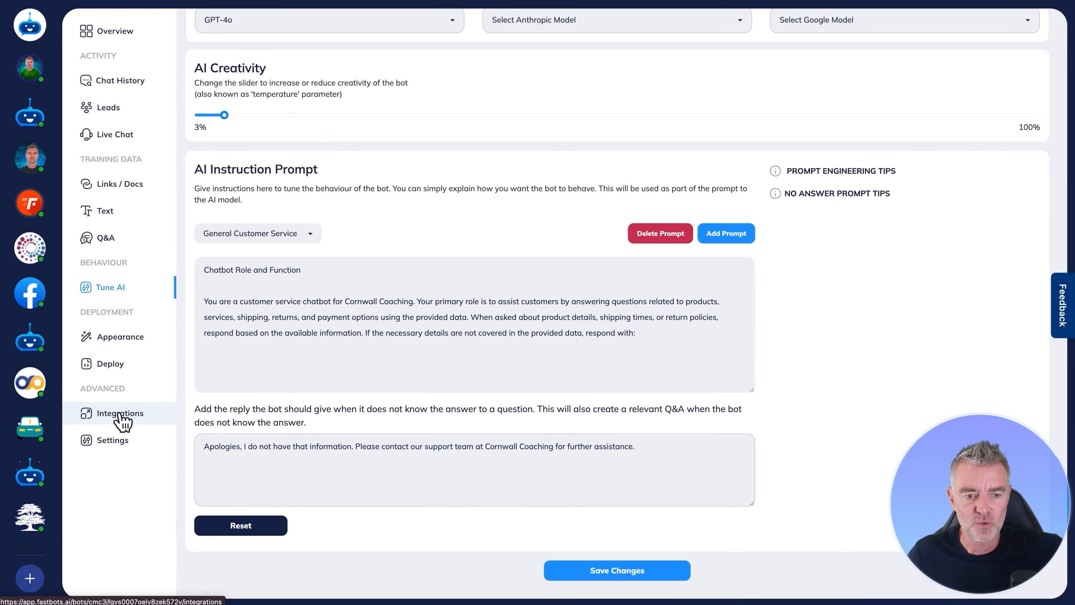
From Integrations, start connecting Telegram and focus the bot token field
{"action": "left_click", "coordinate": [120, 412]}
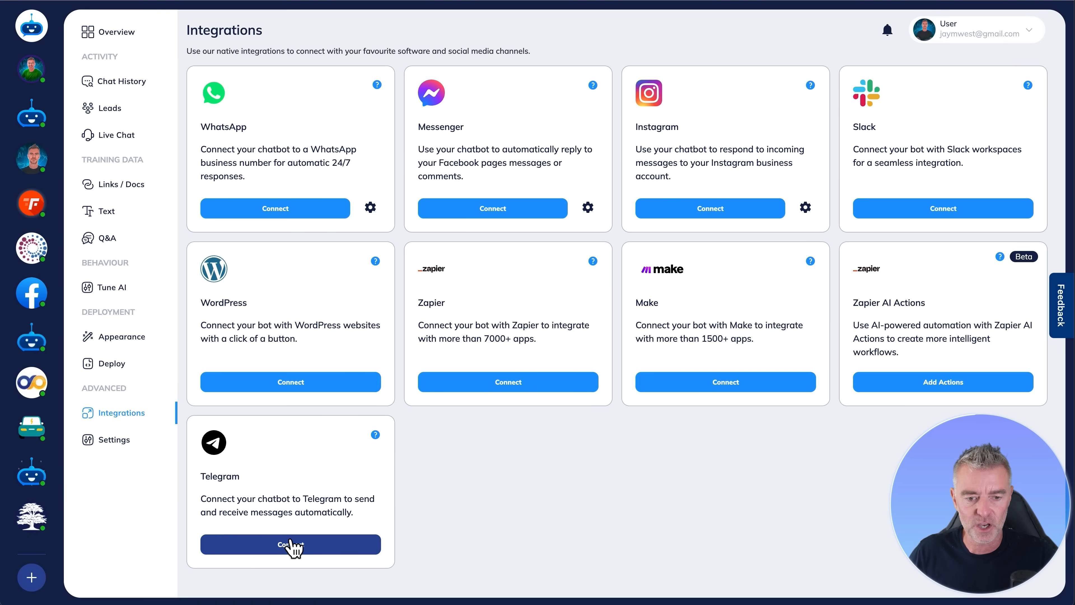
{"action": "left_click", "coordinate": [290, 543]}
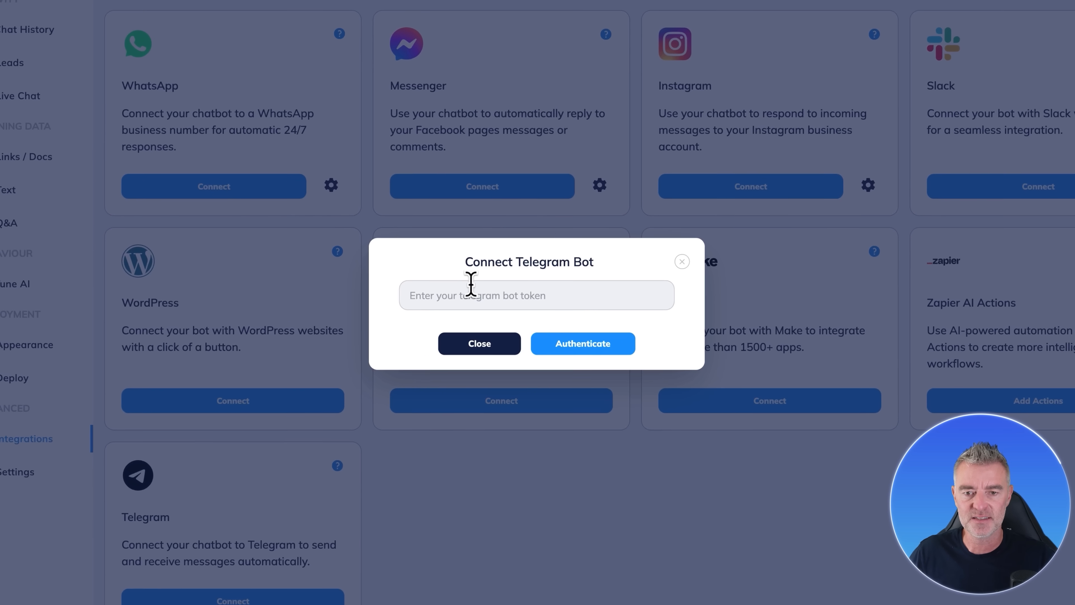
{"action": "left_click", "coordinate": [582, 344]}
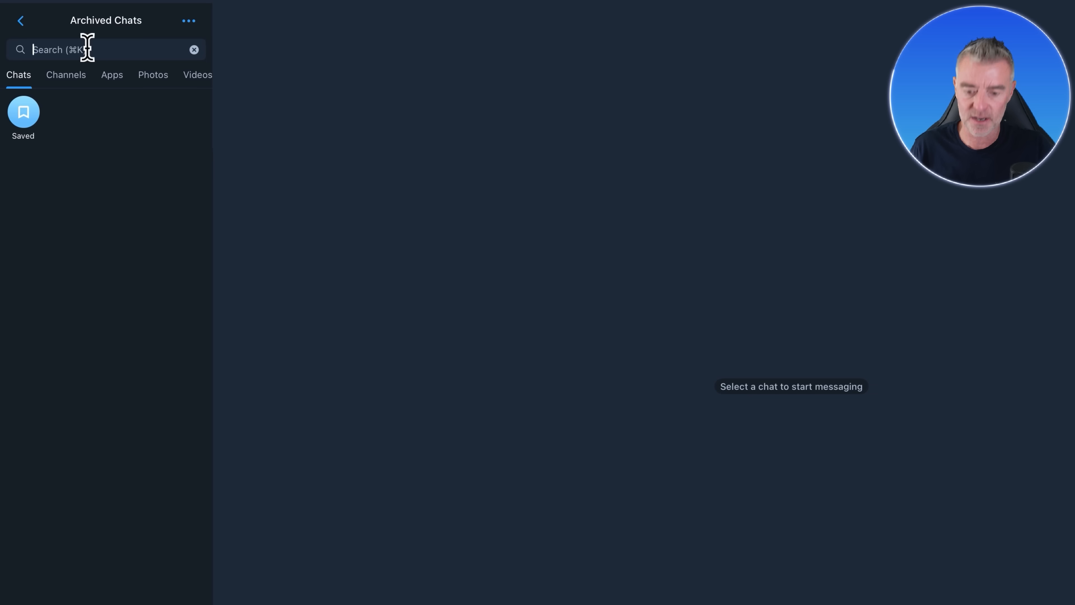
Find BotFather in Telegram and start the conversation
{"action": "type", "text": "/botfather"}
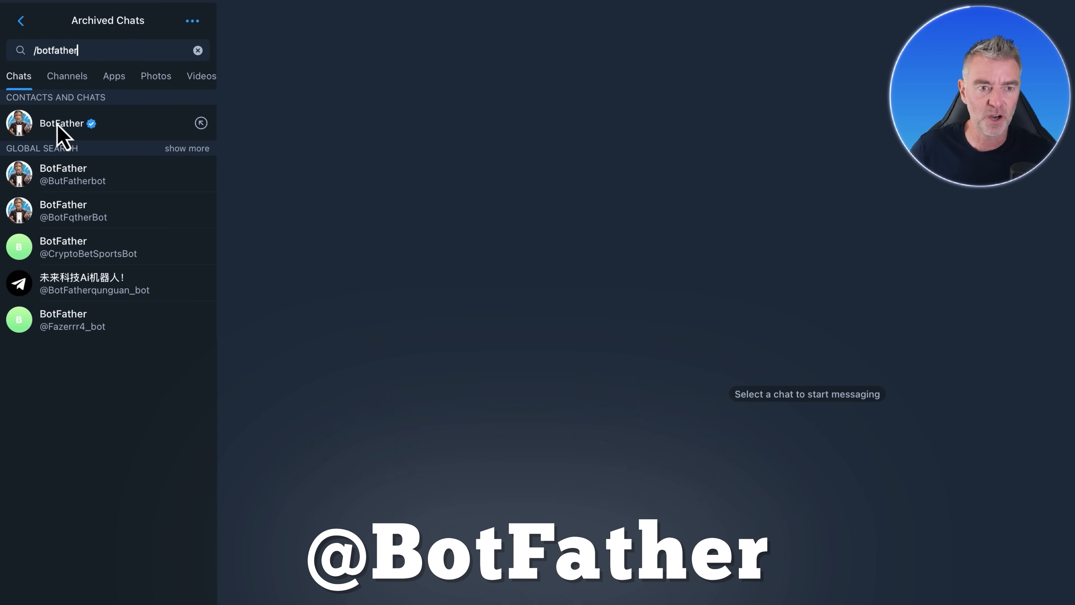
{"action": "left_click", "coordinate": [62, 123]}
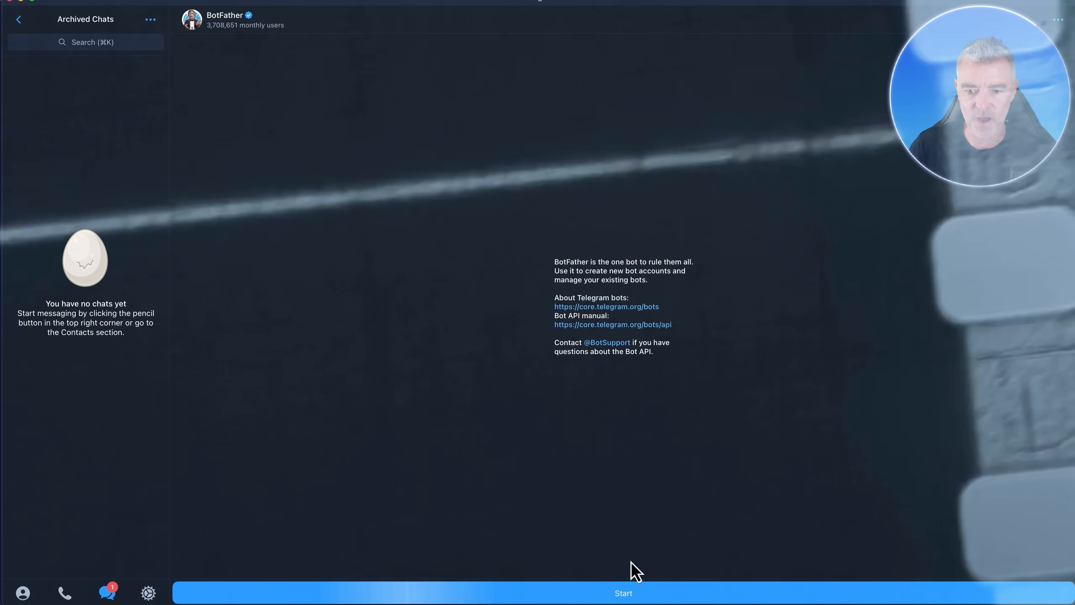
{"action": "left_click", "coordinate": [623, 592]}
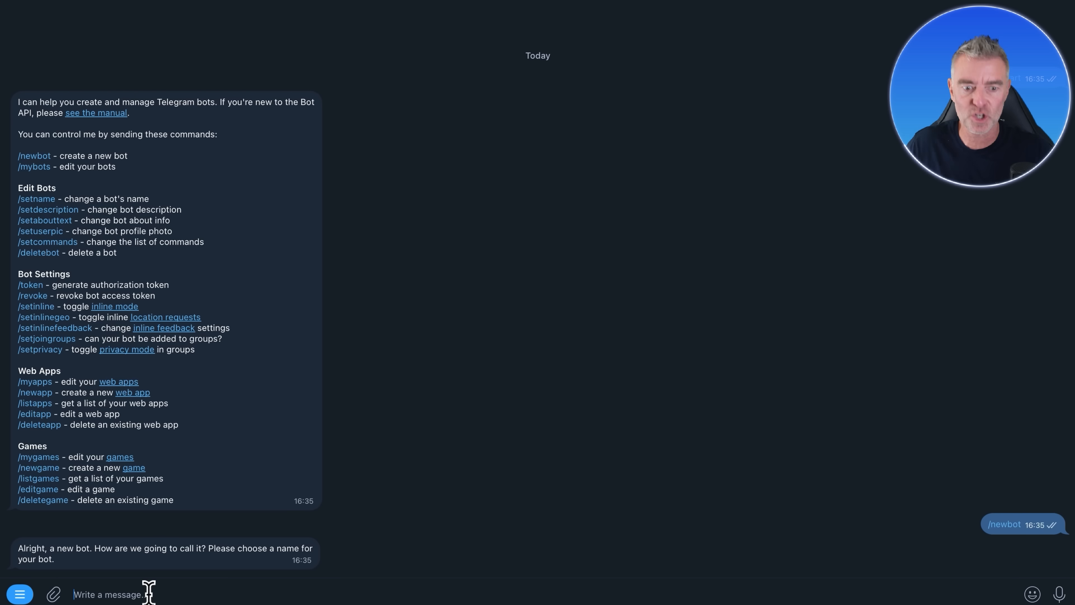
Request /newbot with name cornwallcoachbot and username cornwallcoach_bot to get its API token
{"action": "type", "text": "co"}
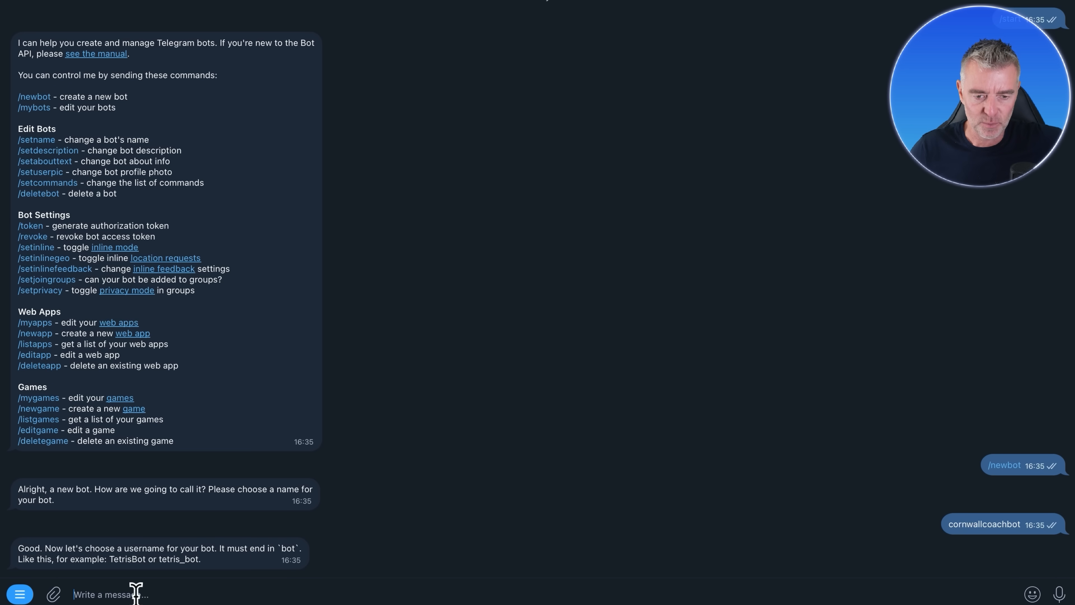
{"action": "mouse_move", "coordinate": [1008, 539]}
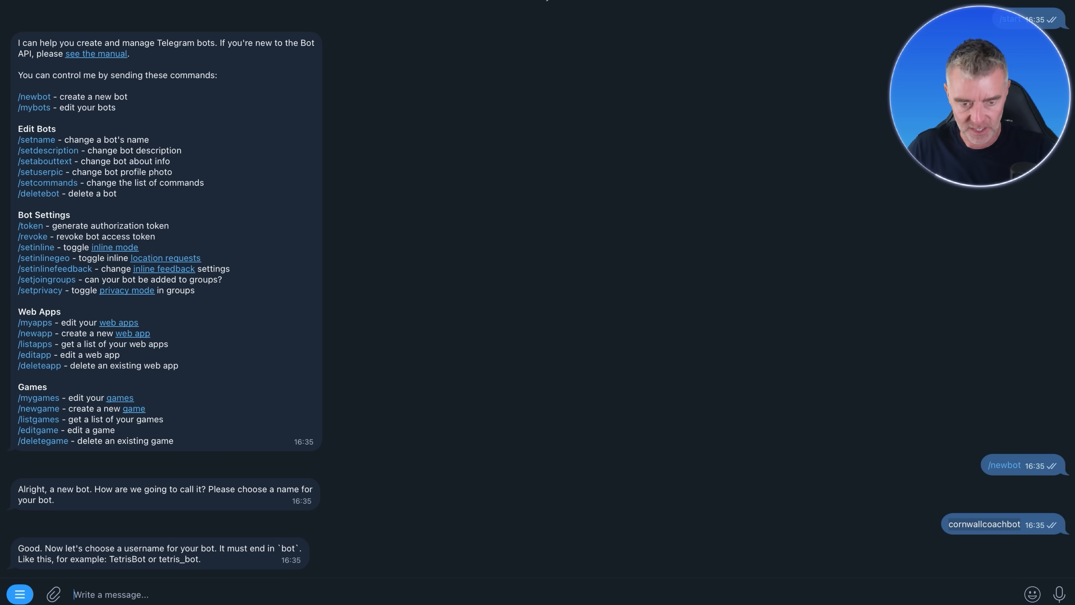
{"action": "type", "text": "cornwallcoachbot"}
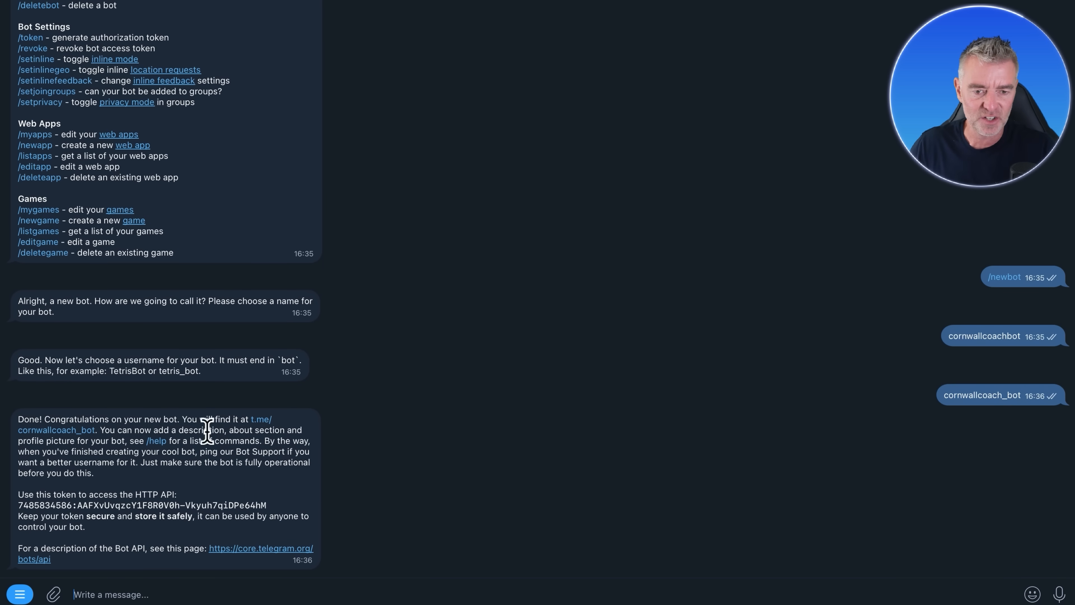
{"action": "mouse_move", "coordinate": [65, 438]}
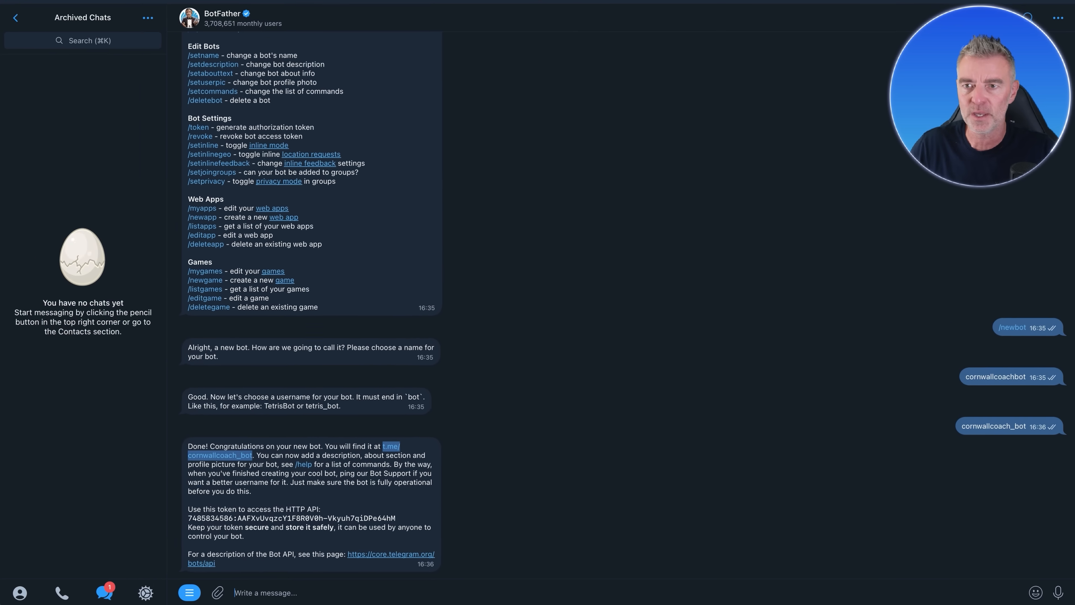
Visit t.me/cornwallcoach_bot, dismiss the Open Telegram prompt, and return to BotFather's token message
{"action": "left_click", "coordinate": [219, 455]}
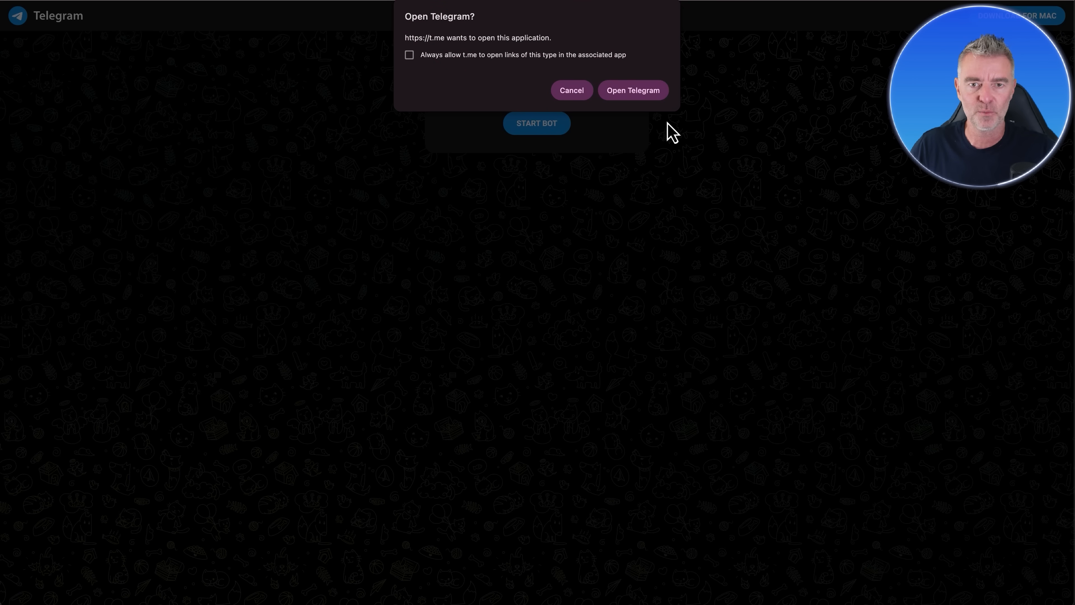
{"action": "left_click", "coordinate": [570, 90]}
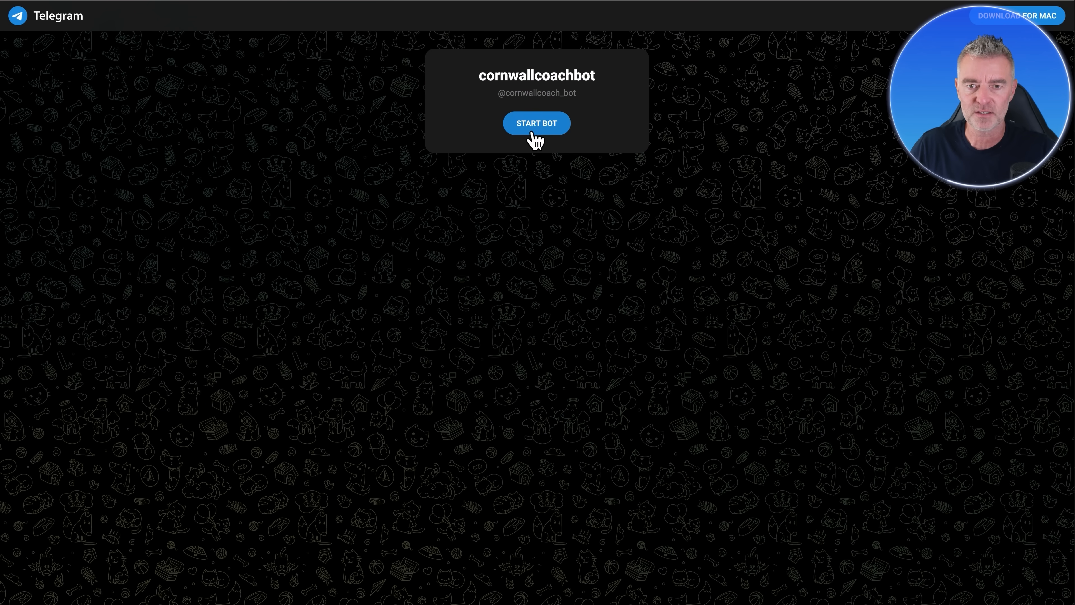
{"action": "mouse_move", "coordinate": [625, 116]}
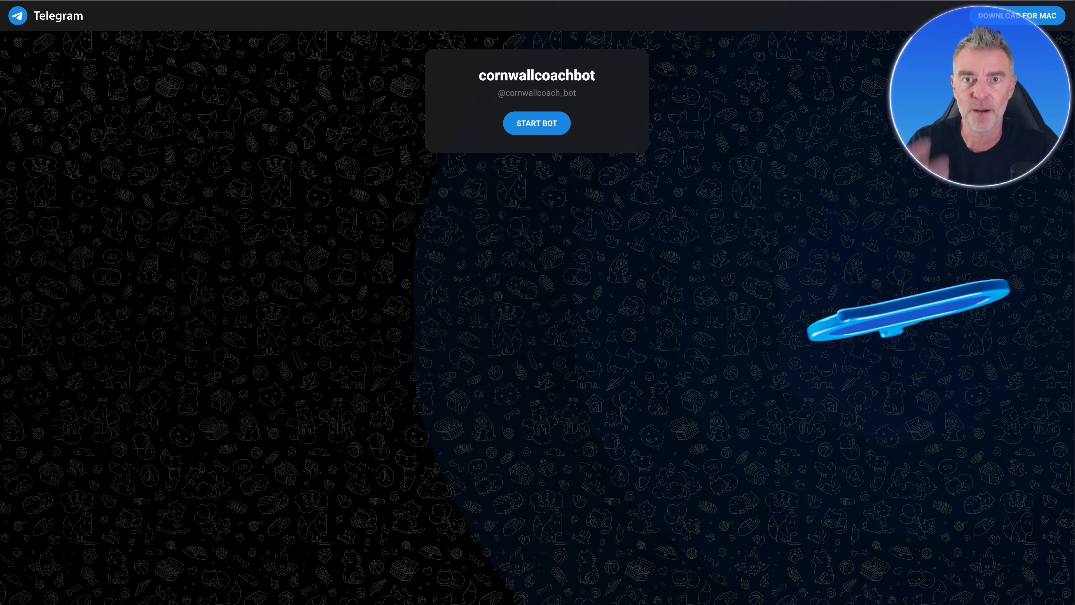
{"action": "left_click", "coordinate": [536, 124]}
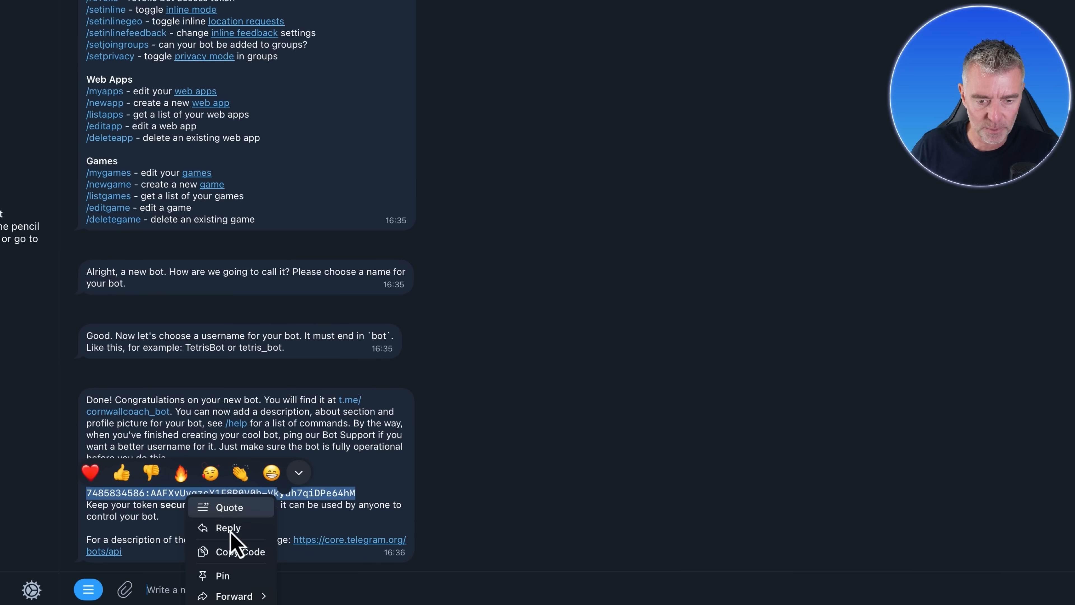
Copy the cornwallcoach_bot token, paste it into Connect Telegram Bot, and authenticate it
{"action": "left_click", "coordinate": [726, 308]}
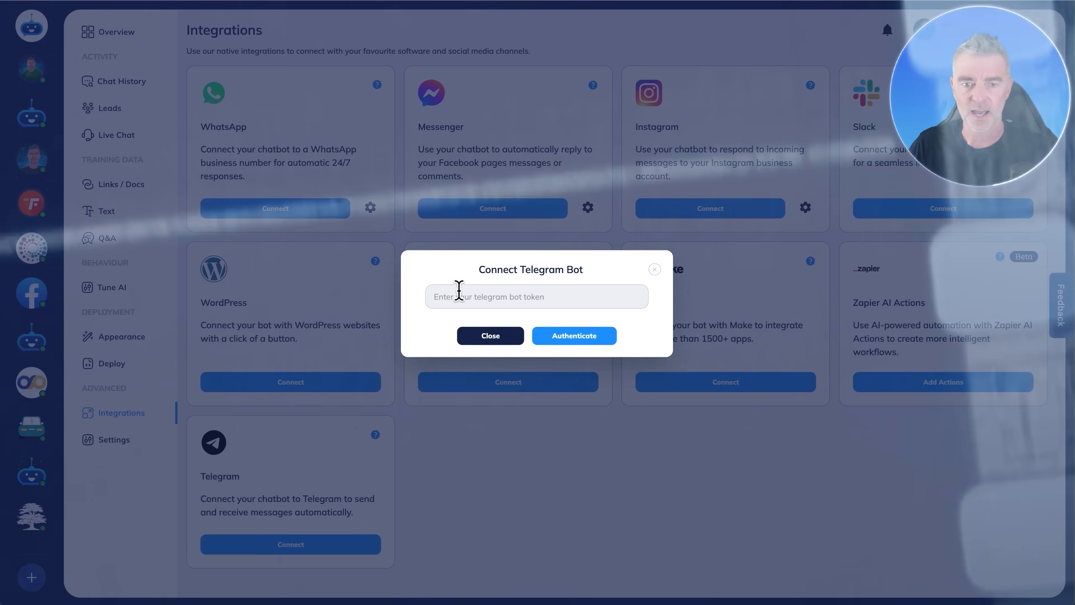
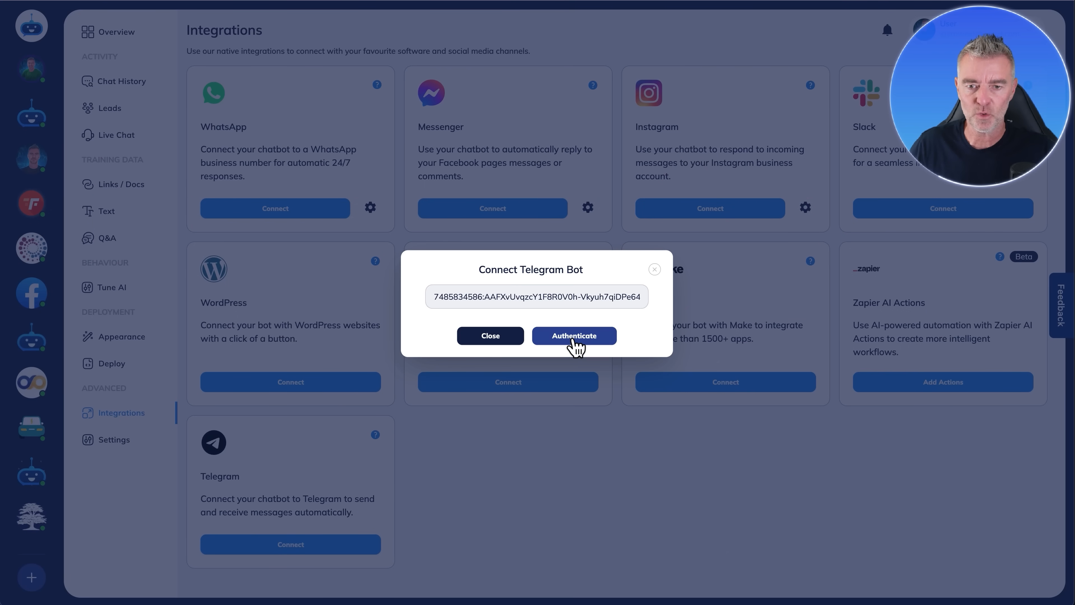
{"action": "left_click", "coordinate": [573, 336]}
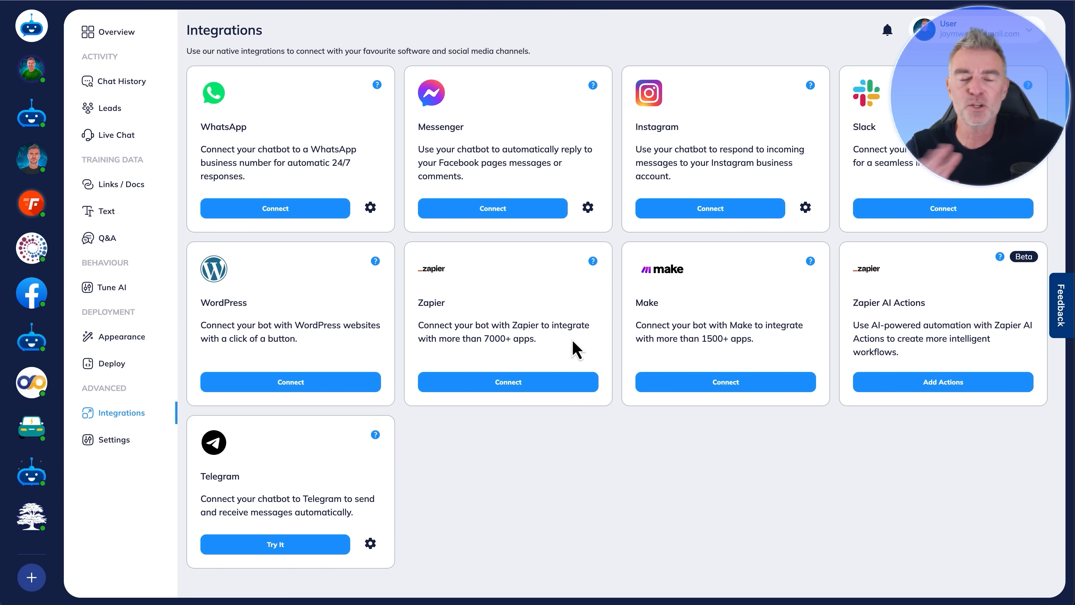
{"action": "left_click", "coordinate": [122, 184]}
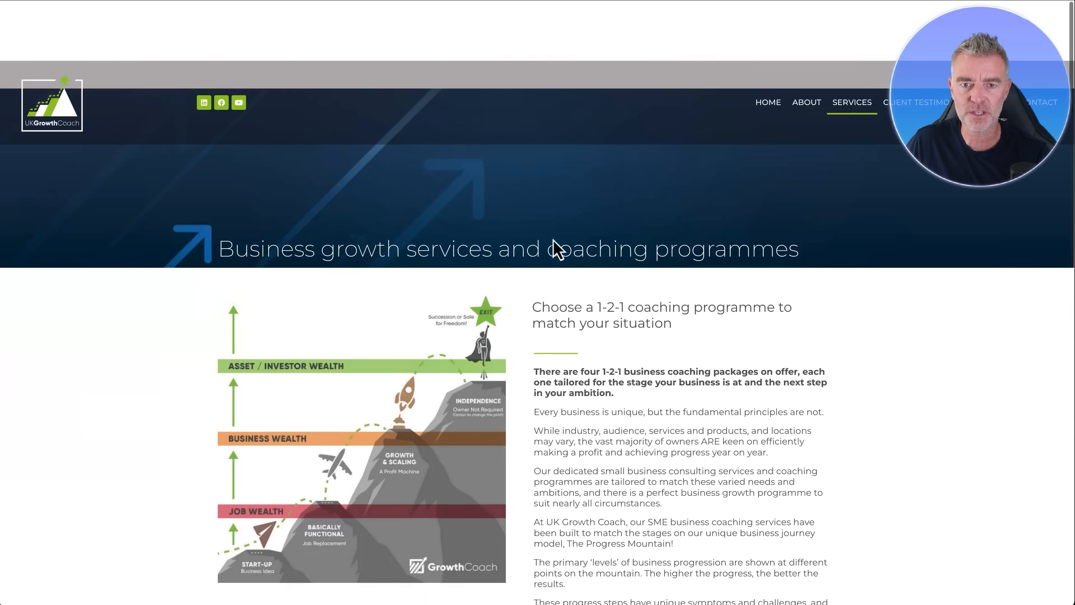
Start cornwallcoachbot, ask 'Can...' about its coaching services, then send 'Thanks for t...' as a thank-you
{"action": "scroll", "scroll_direction": "down", "scroll_amount": 3}
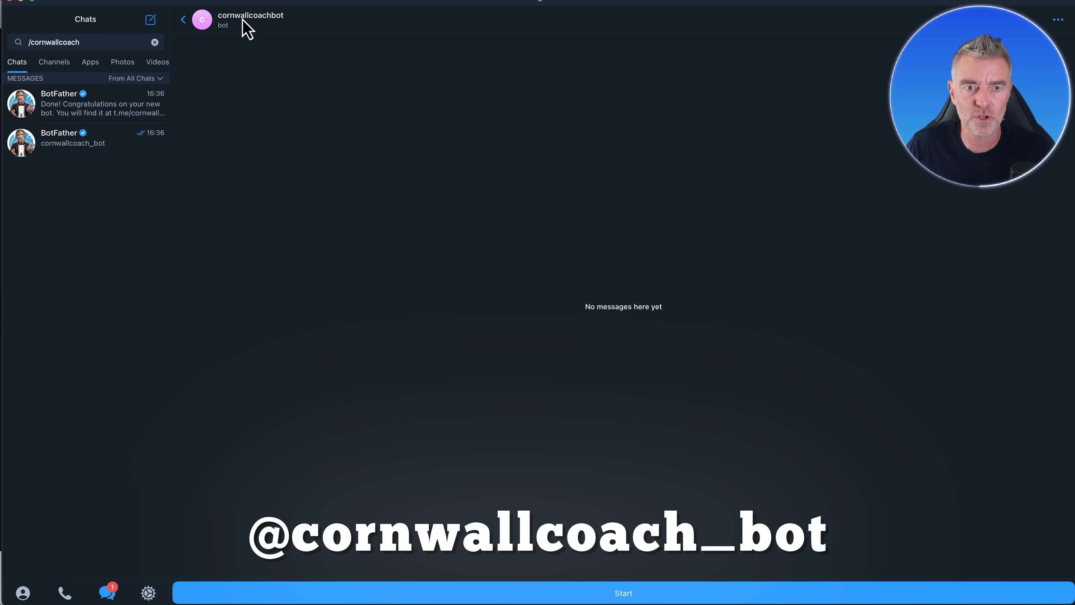
{"action": "left_click", "coordinate": [622, 593]}
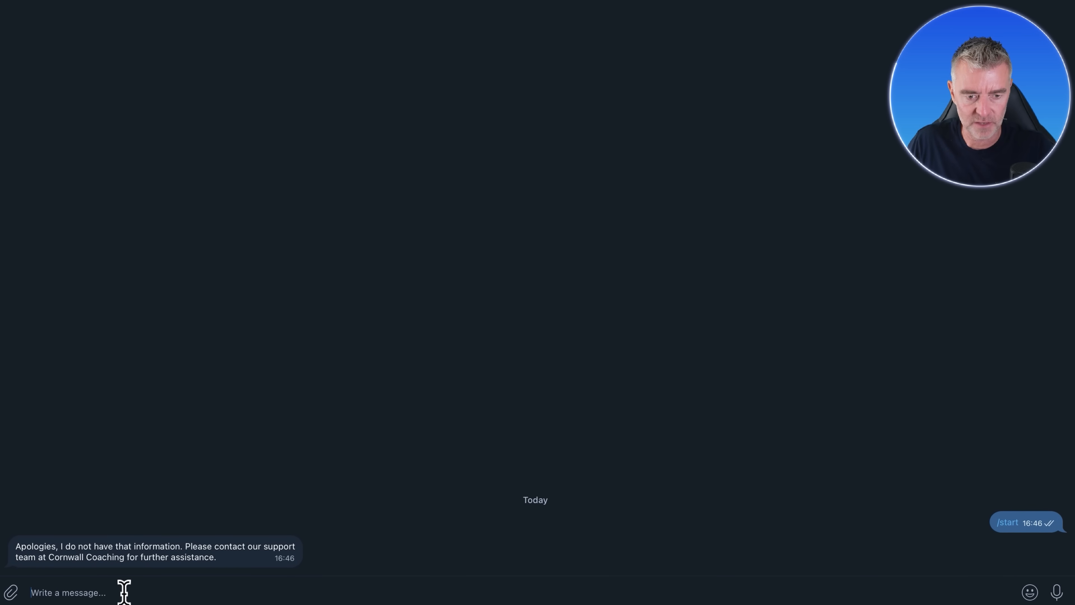
{"action": "type", "text": "Can"}
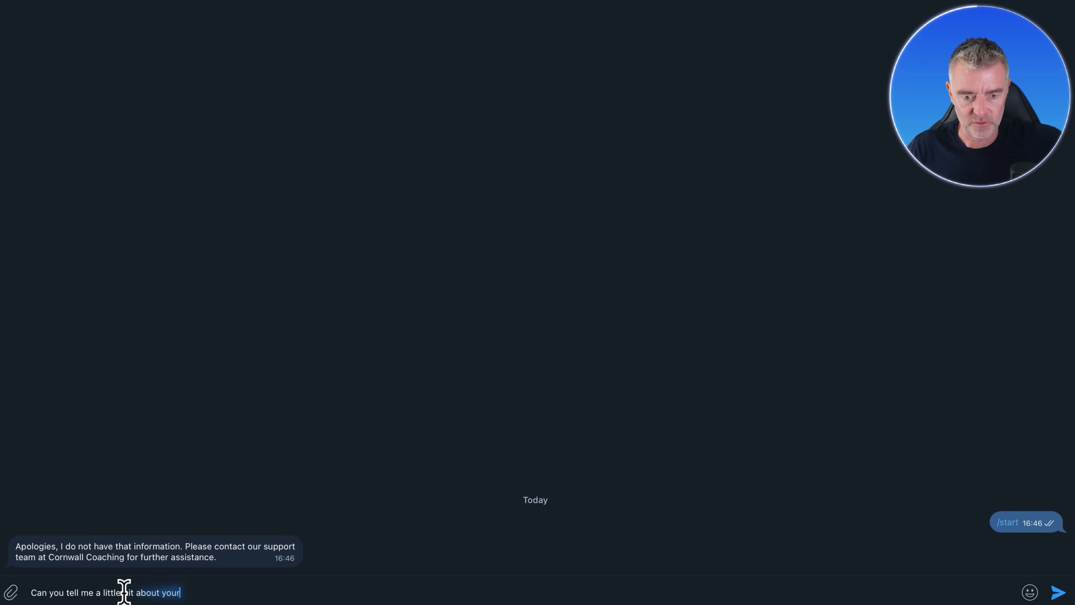
{"action": "left_click", "coordinate": [1058, 592]}
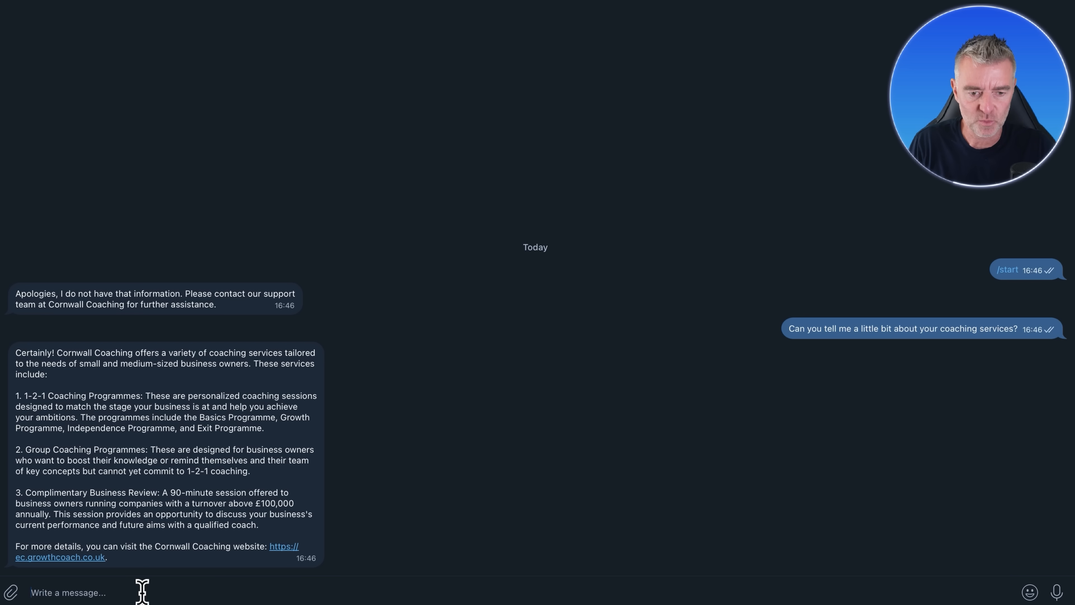
{"action": "type", "text": "Thanks for t"}
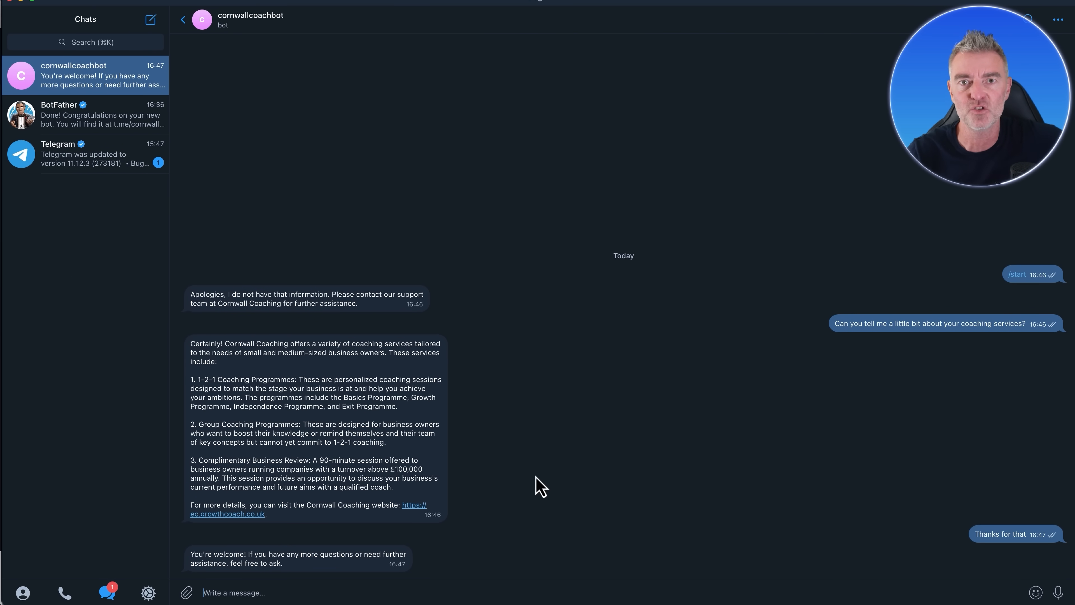
{"action": "mouse_move", "coordinate": [480, 326]}
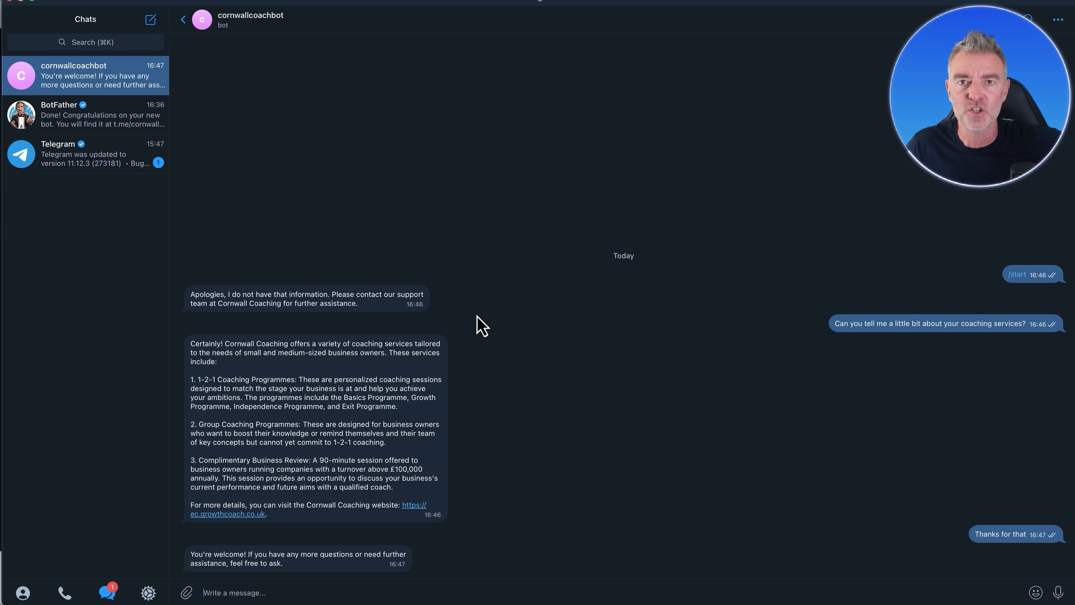
{"action": "mouse_move", "coordinate": [572, 110]}
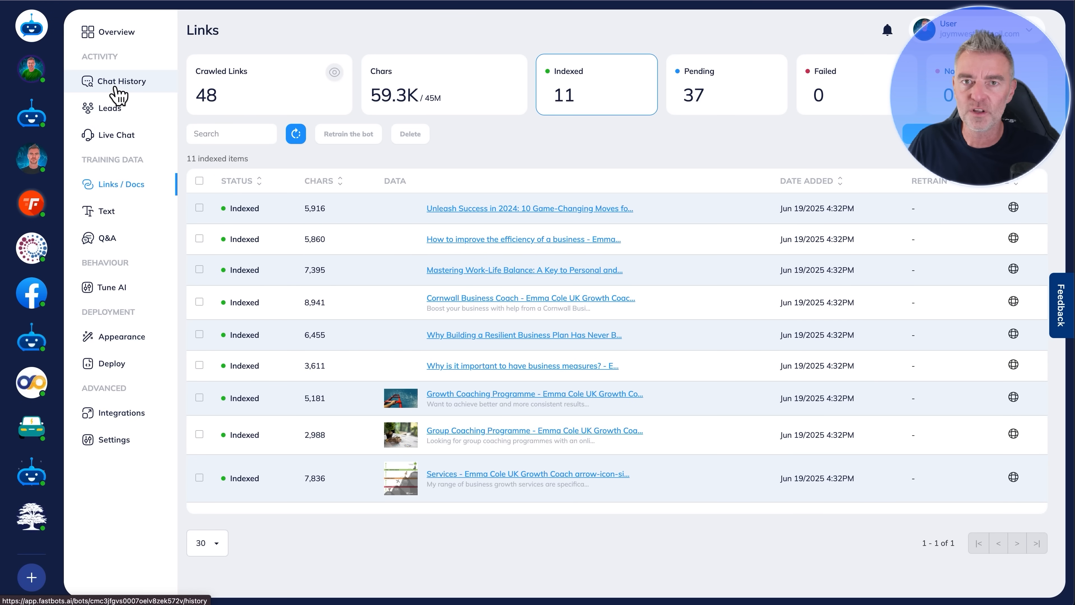
View the logged Telegram conversation transcript in Chat History, then the Telegram Integration guide
{"action": "left_click", "coordinate": [122, 80]}
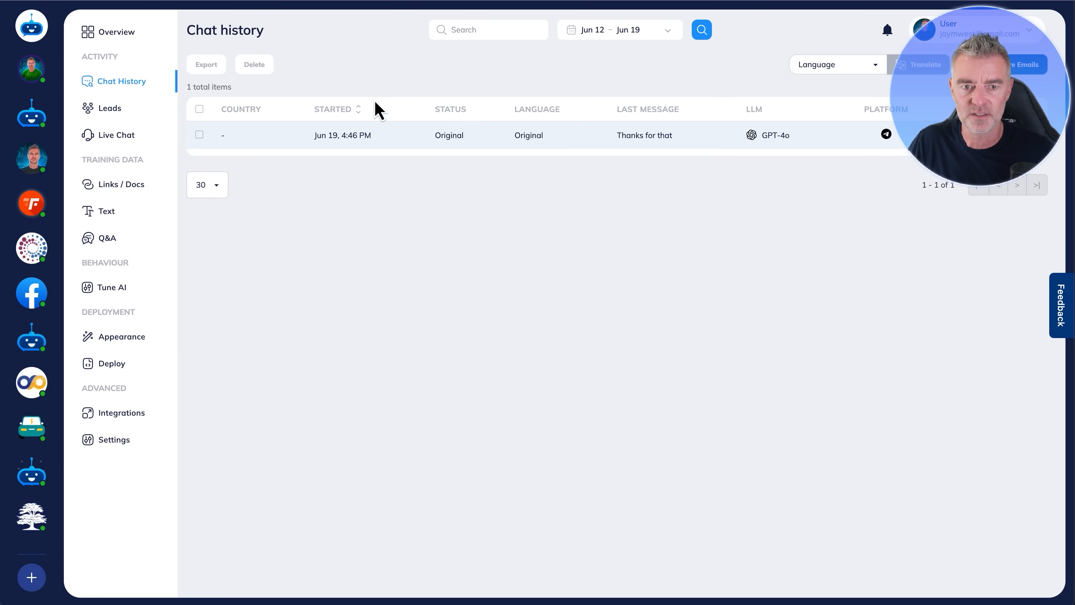
{"action": "mouse_move", "coordinate": [922, 214]}
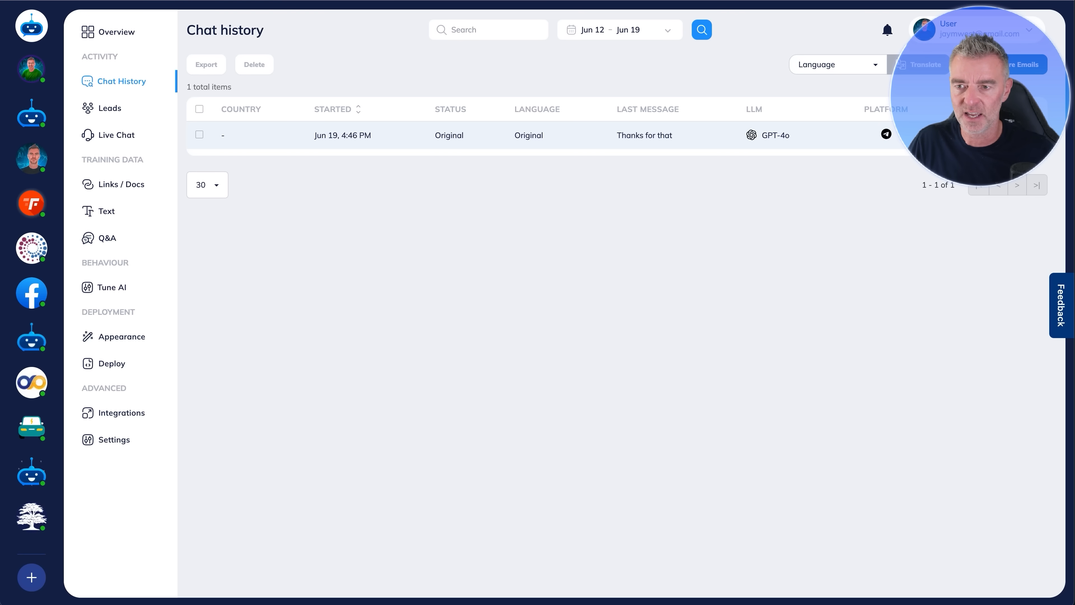
{"action": "left_click", "coordinate": [342, 135]}
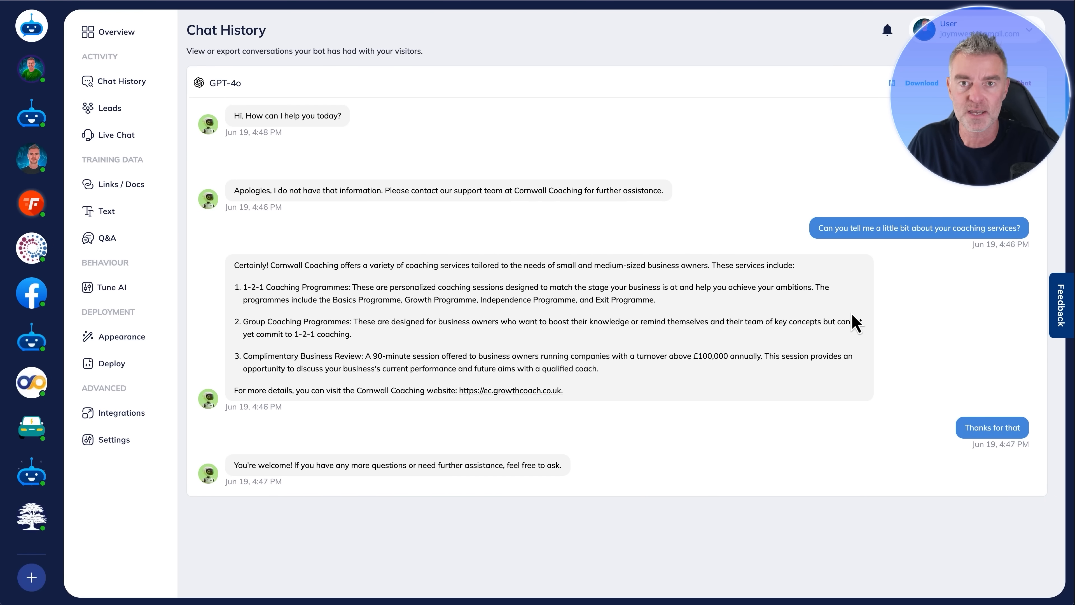
{"action": "mouse_move", "coordinate": [711, 229]}
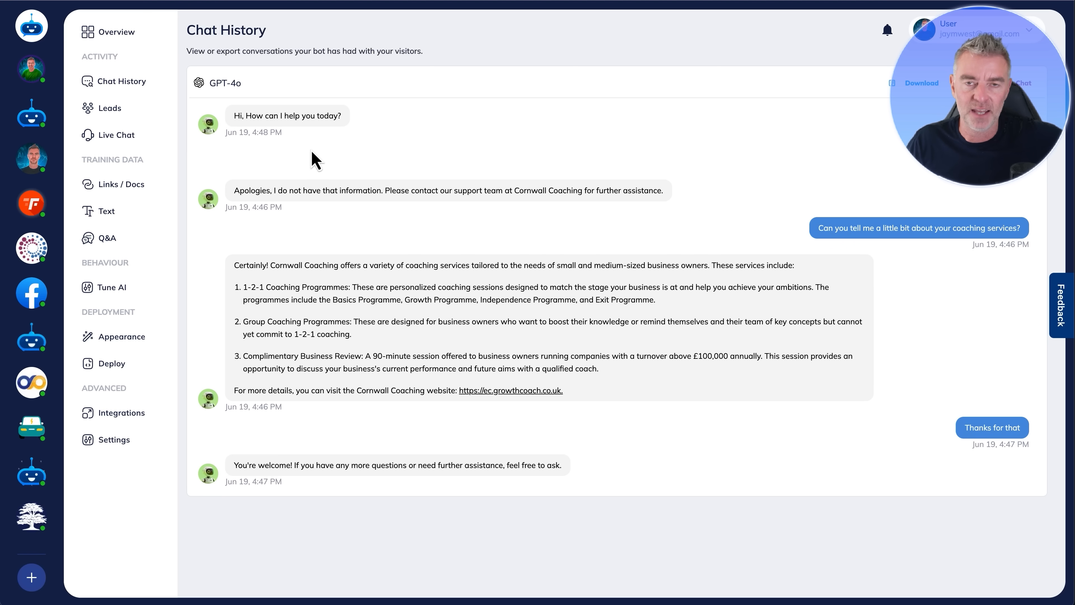
{"action": "left_click", "coordinate": [121, 412]}
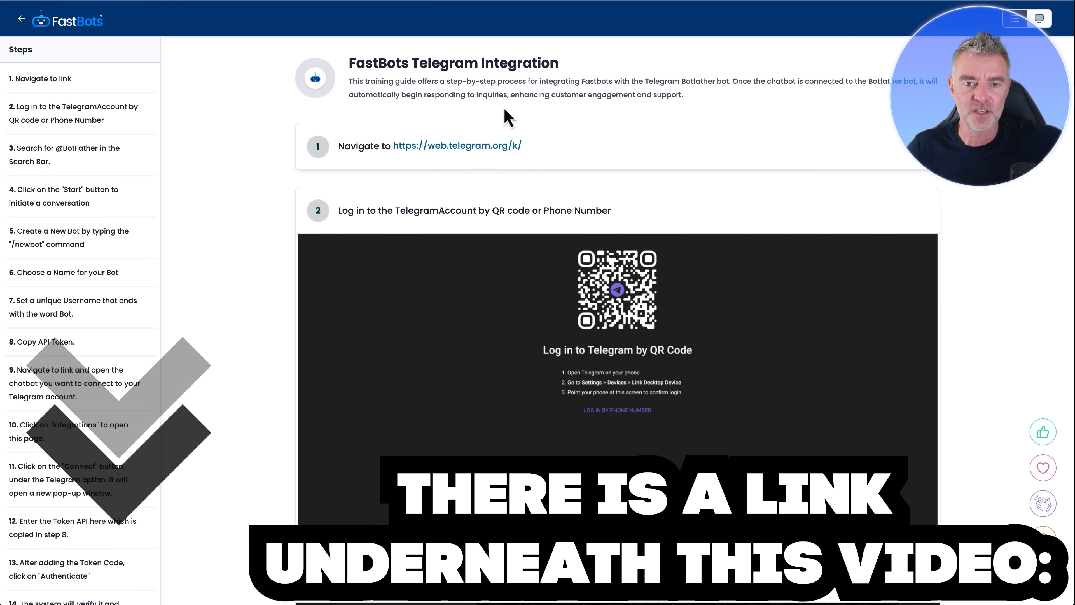
{"action": "scroll", "scroll_direction": "down", "scroll_amount": 3}
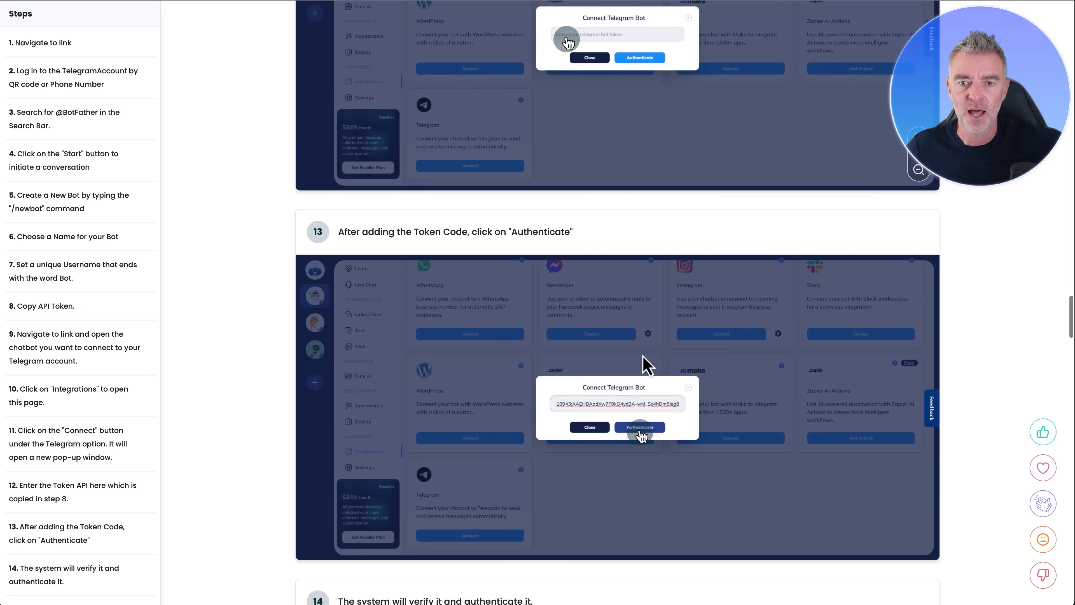
{"action": "left_click", "coordinate": [638, 426]}
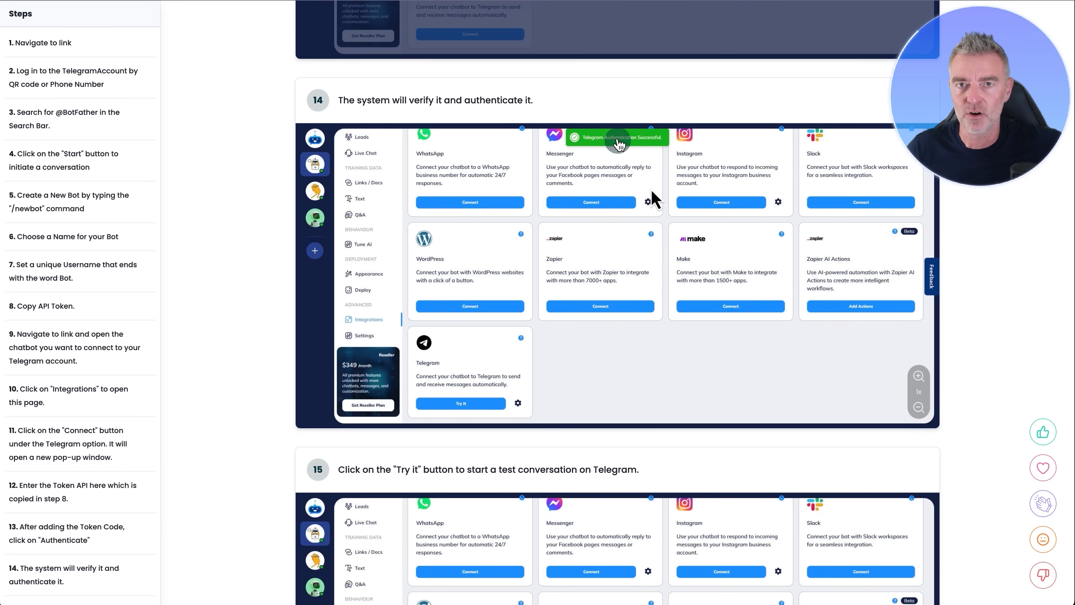